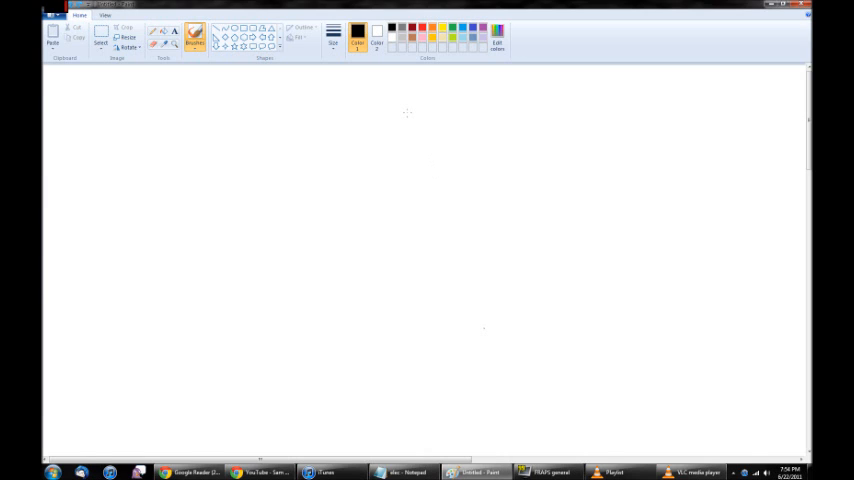
Handwrite 'Electricity' in black at the top, underline it, and switch to red.
left_click_drag(298, 88, 312, 120)
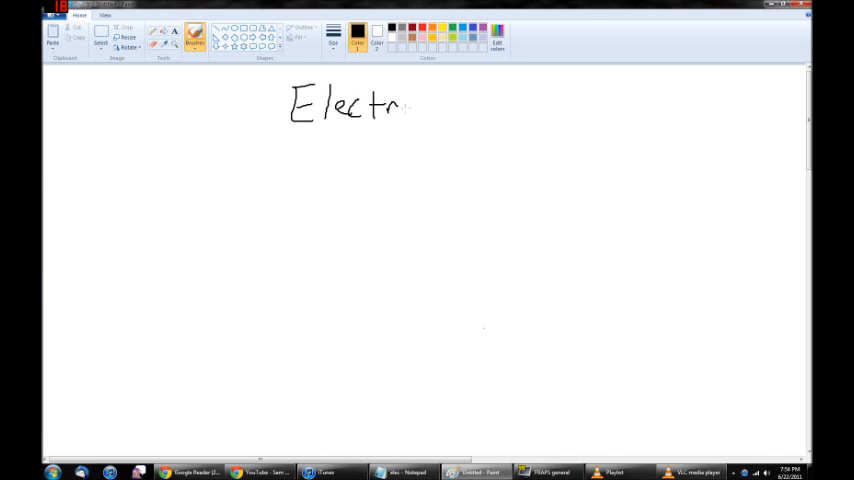
left_click_drag(404, 104, 444, 116)
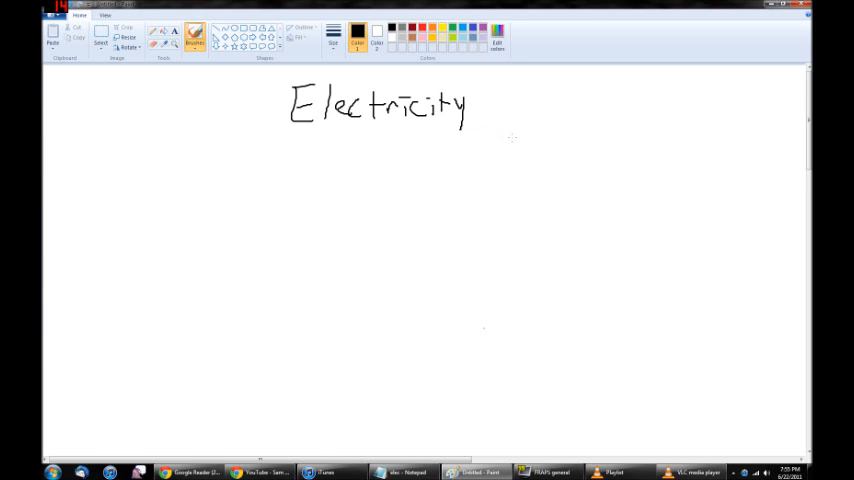
left_click_drag(284, 146, 504, 144)
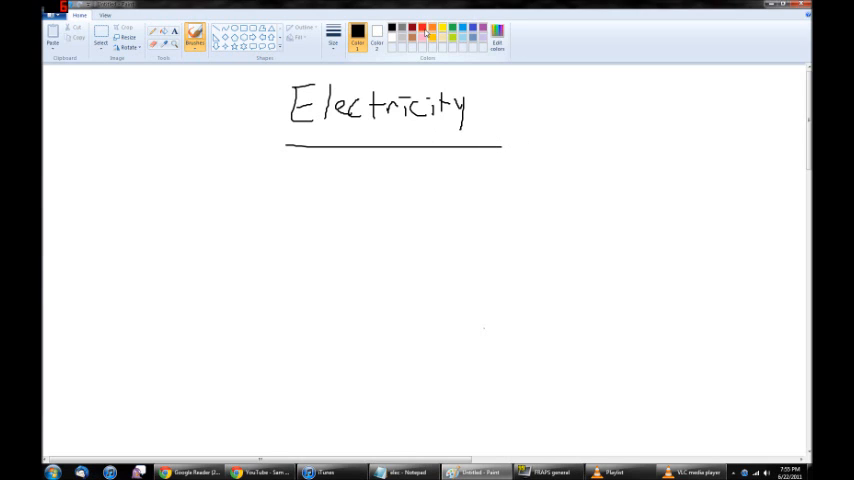
left_click(424, 28)
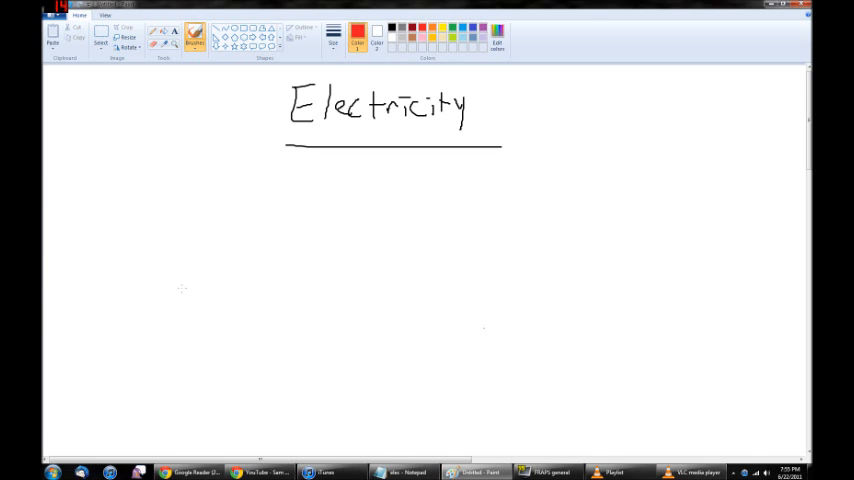
mouse_move(212, 208)
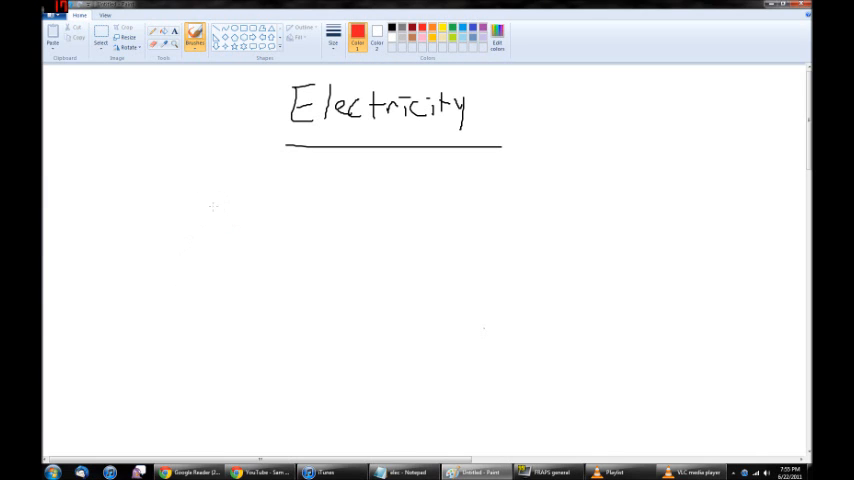
Sketch a red nucleus with green electrons and left/right arrows below the heading.
left_click_drag(196, 204, 210, 208)
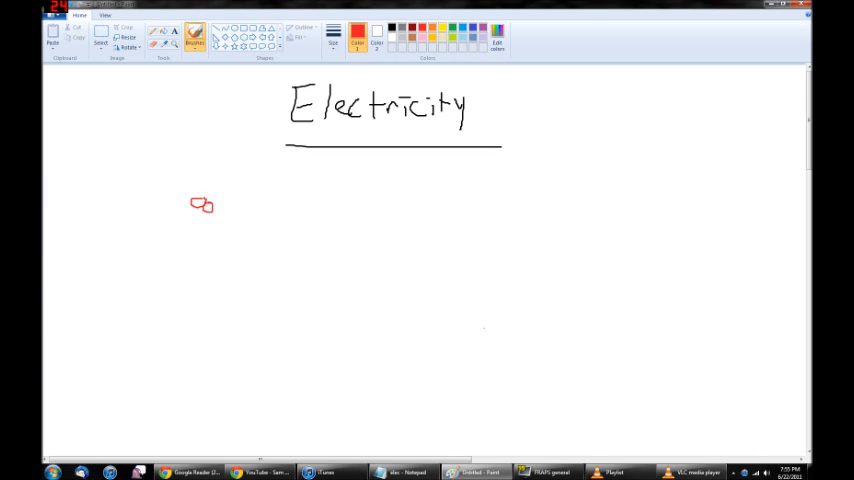
left_click_drag(202, 204, 198, 212)
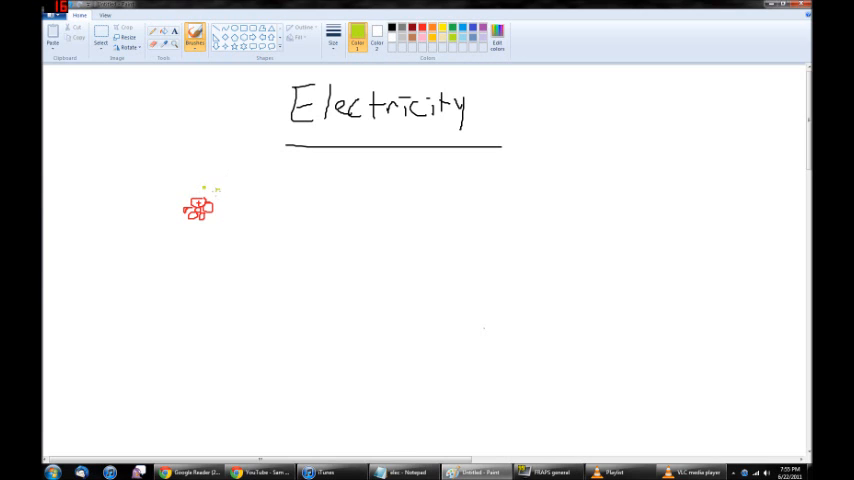
left_click_drag(204, 188, 224, 210)
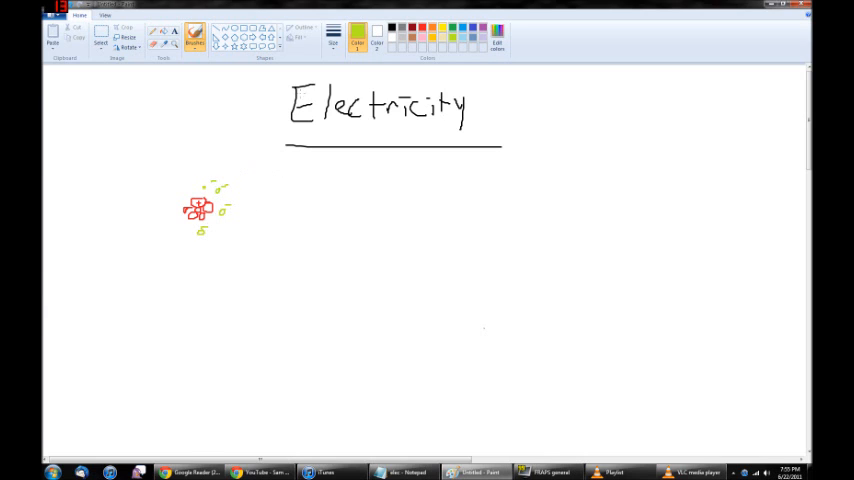
left_click_drag(228, 200, 268, 200)
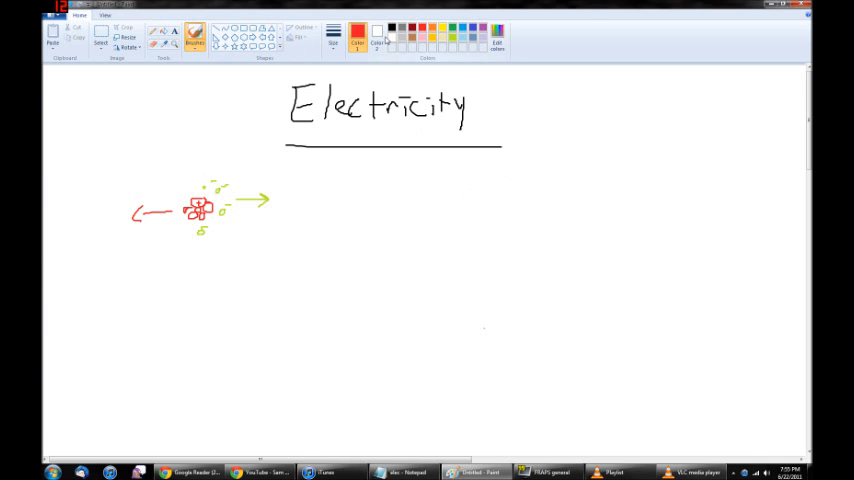
mouse_move(356, 36)
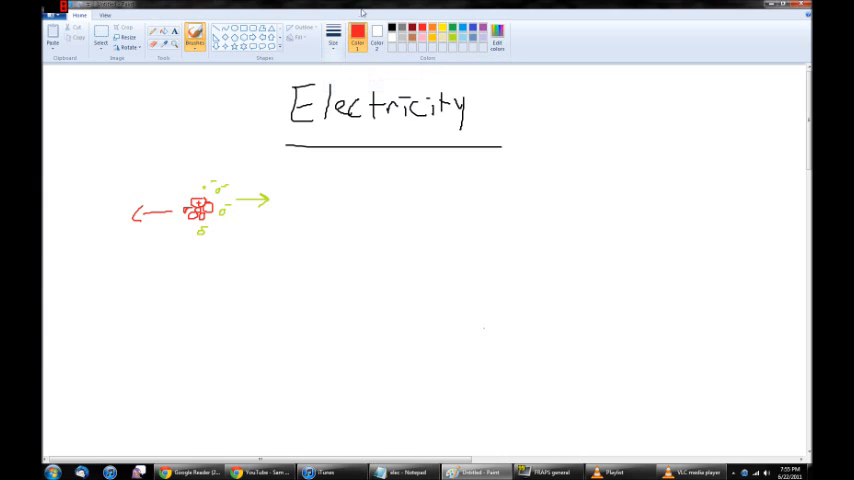
Scribble a cluster of blue curved strokes to the right of the atom.
left_click_drag(464, 200, 484, 232)
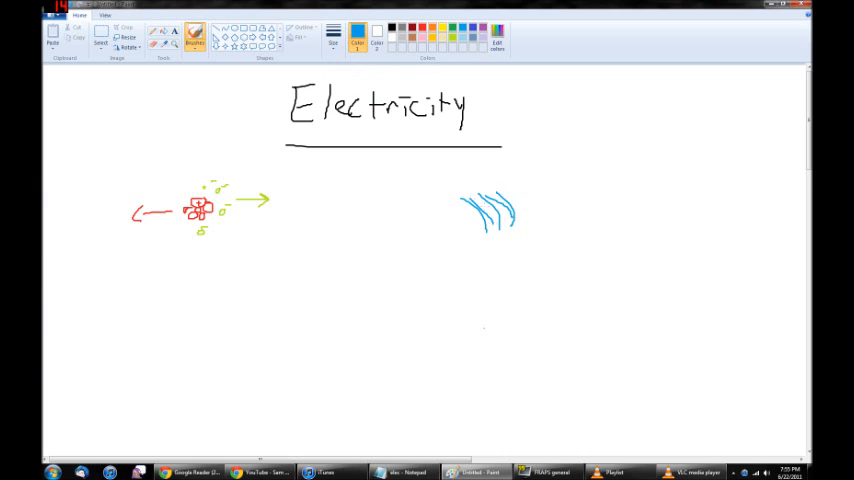
left_click_drag(504, 196, 524, 230)
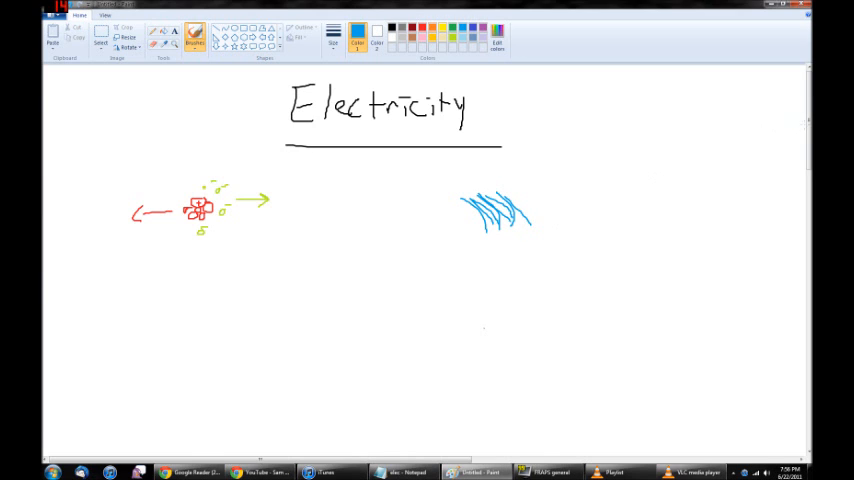
scroll("down", 3)
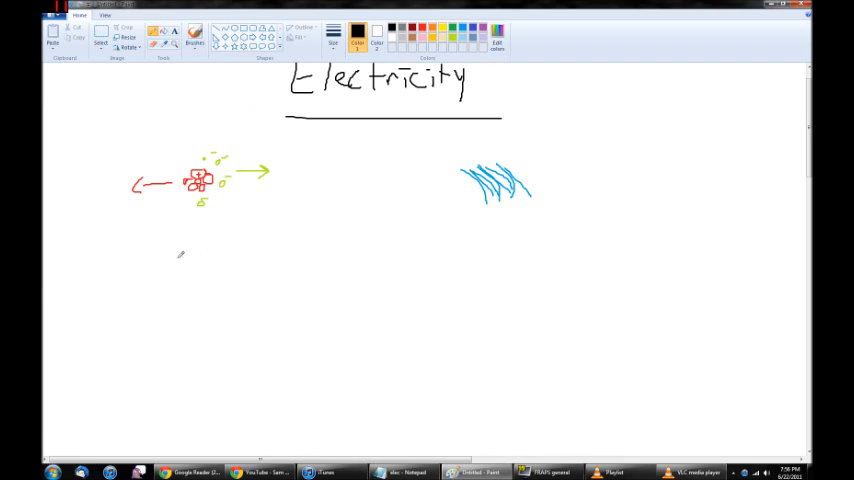
Draw a circled symbol, then a circled + with an arrow leading to a circled −.
left_click_drag(148, 212, 144, 264)
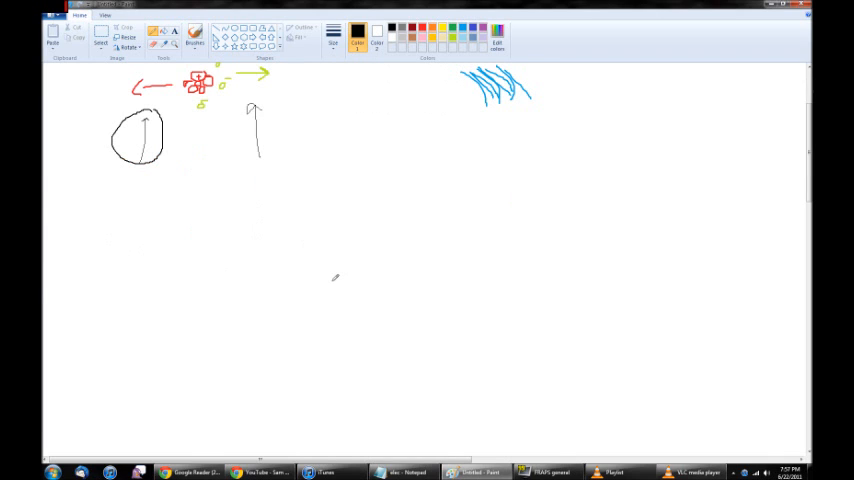
left_click_drag(324, 160, 344, 190)
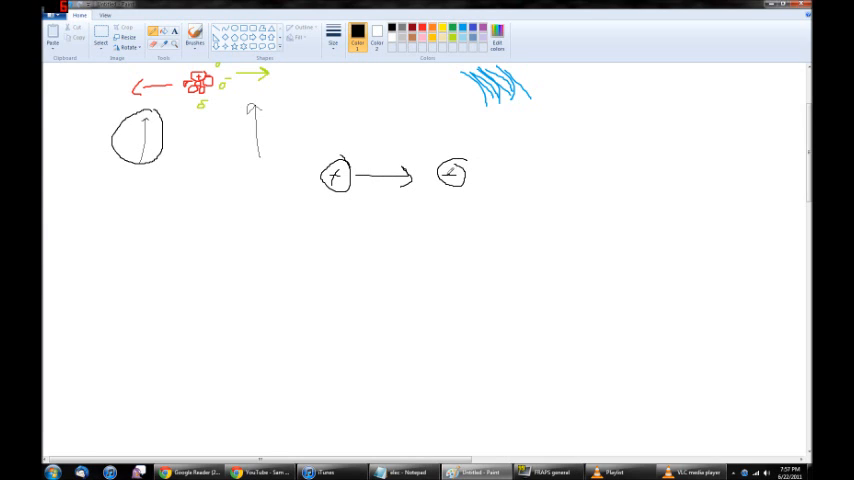
left_click_drag(448, 172, 478, 164)
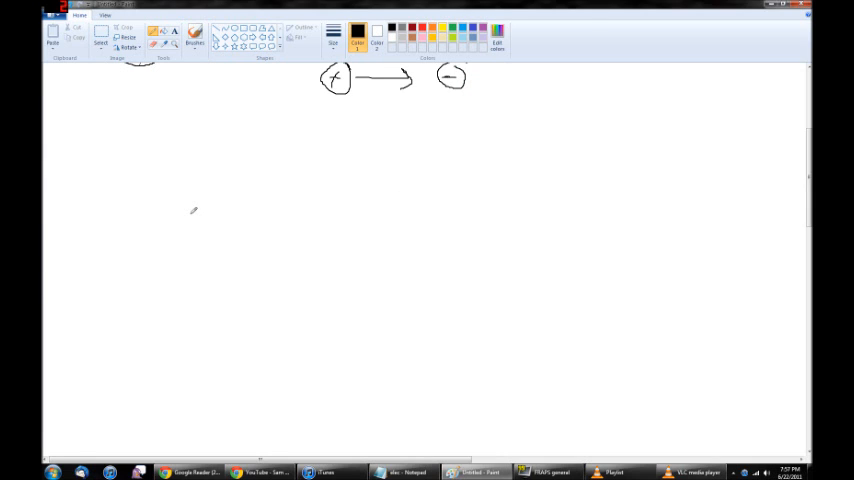
Handwrite 'Current' in black with a + and − sign beside it.
left_click_drag(112, 118, 158, 136)
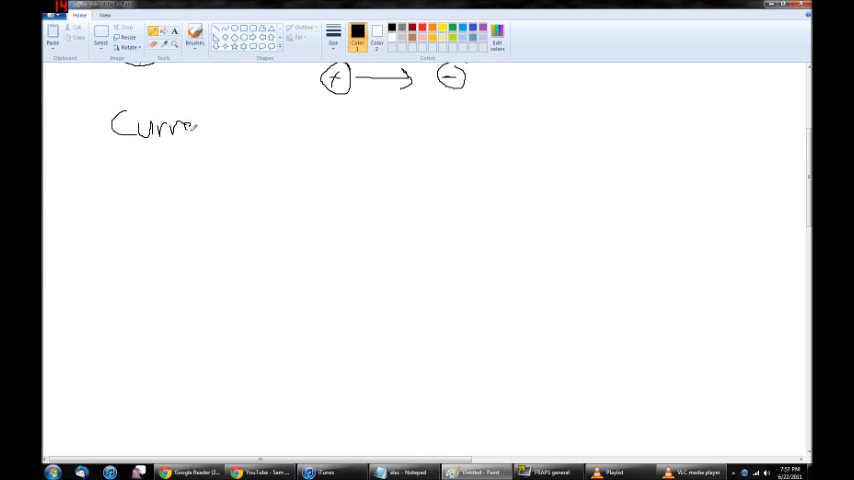
left_click_drag(196, 126, 248, 120)
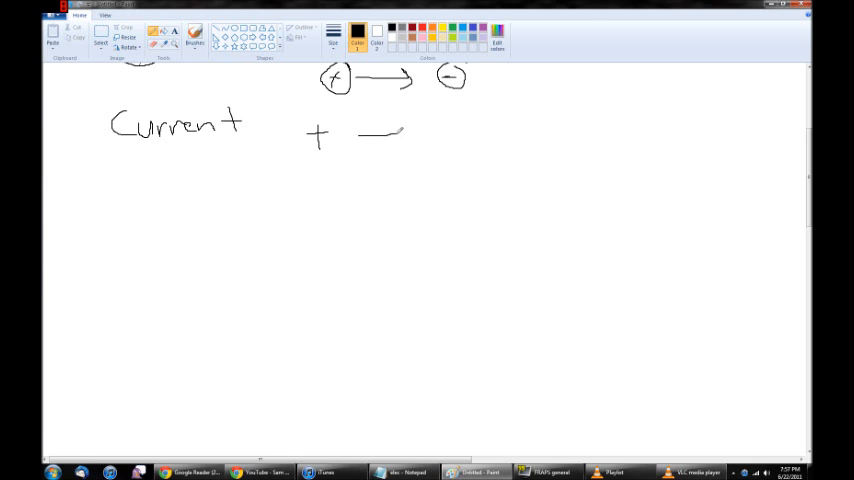
left_click_drag(400, 132, 410, 140)
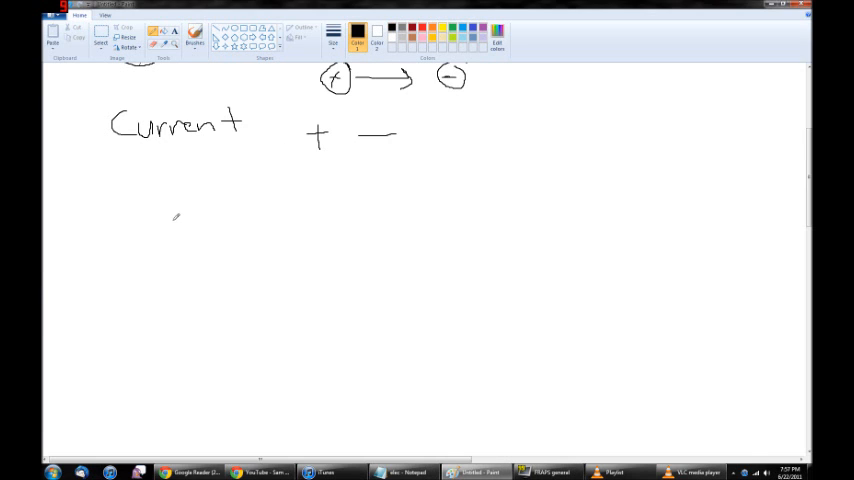
Draw a wire tube below Current with blue flow lines and arrows above and below.
left_click_drag(170, 224, 304, 228)
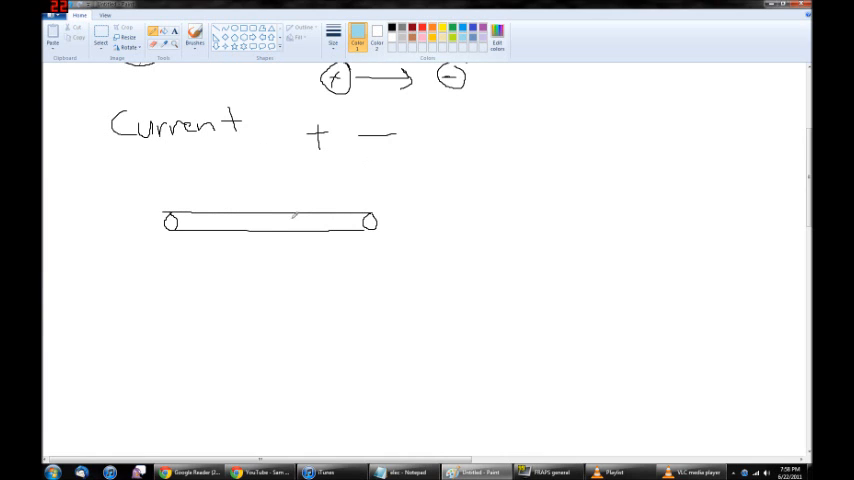
left_click_drag(180, 224, 284, 220)
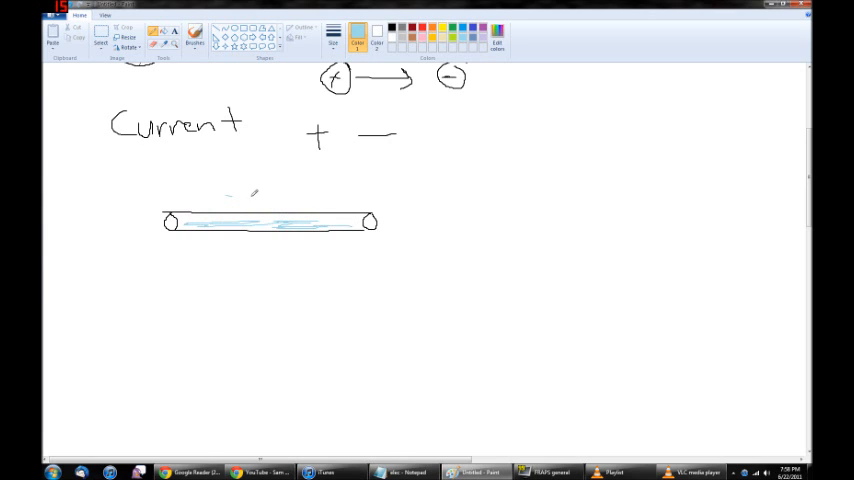
left_click_drag(228, 194, 304, 196)
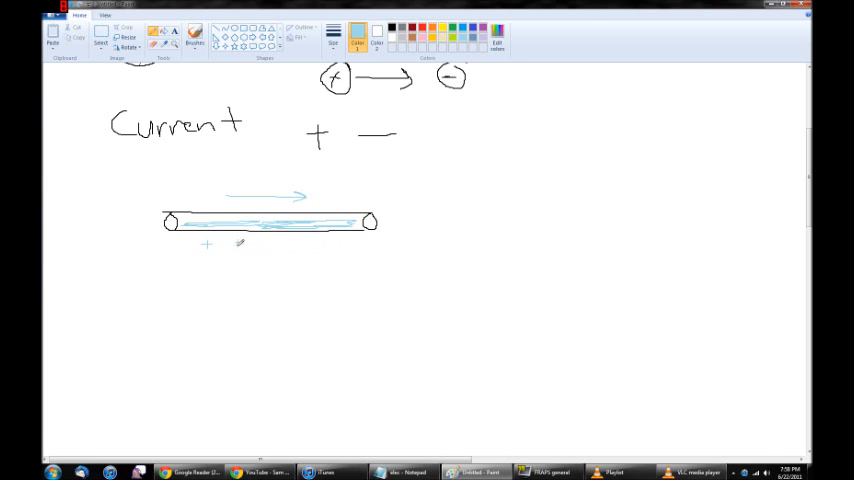
left_click_drag(228, 258, 356, 258)
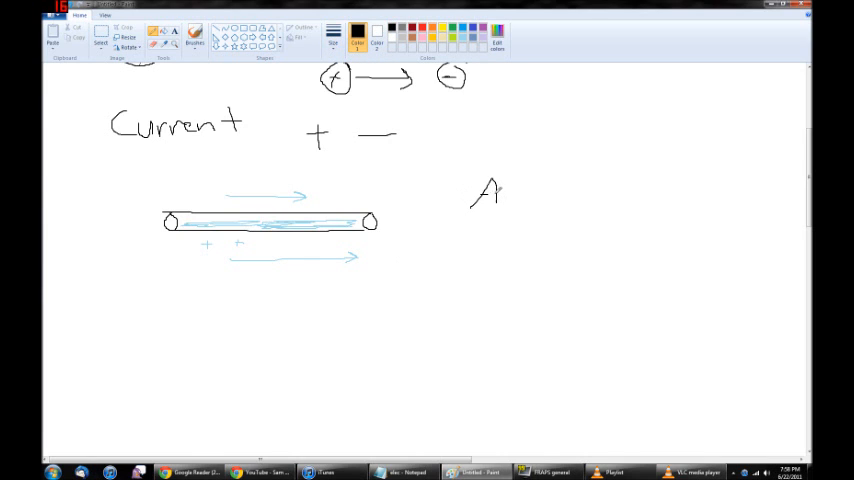
Handwrite the 'Amps' label beside the wire.
left_click_drag(496, 184, 556, 200)
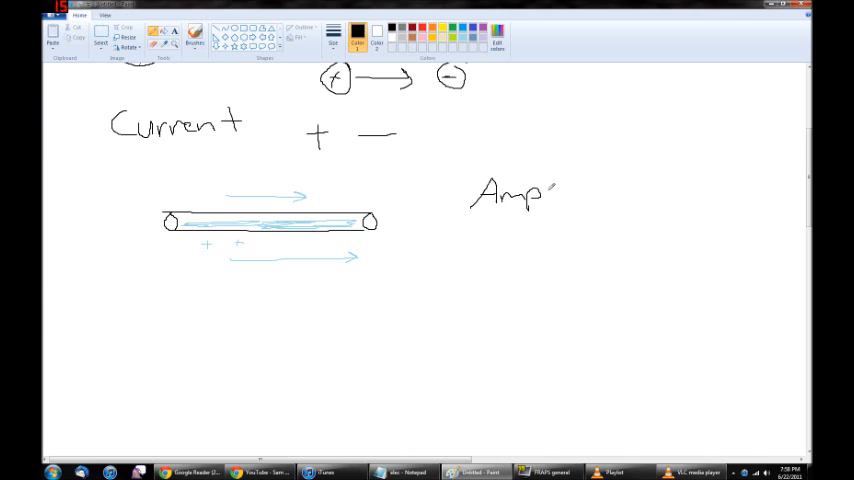
left_click_drag(548, 184, 564, 204)
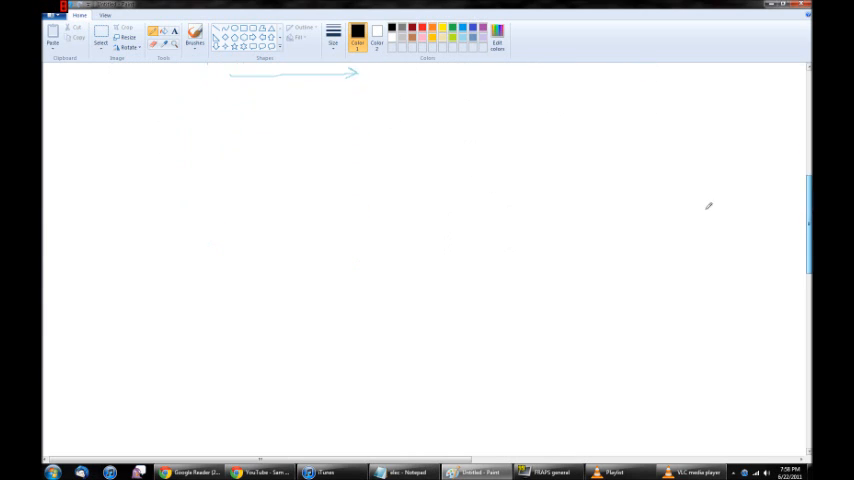
Handwrite the heading 'Resistance' in black.
left_click_drag(136, 116, 160, 130)
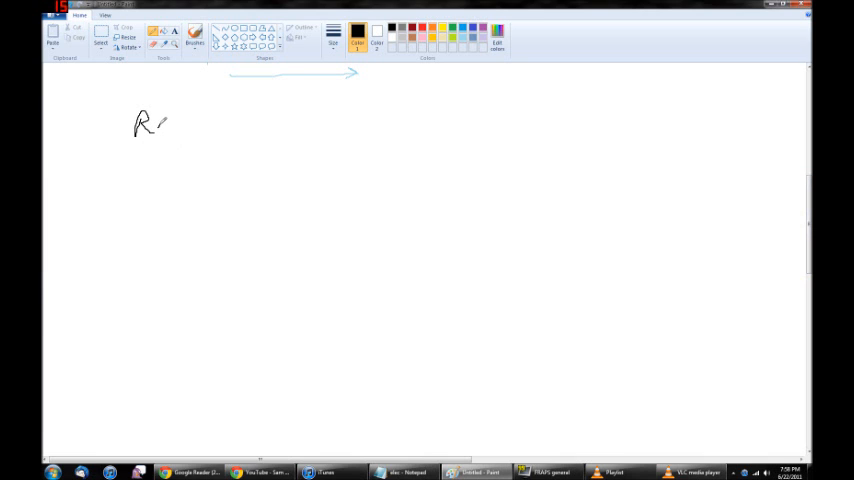
left_click_drag(150, 126, 210, 126)
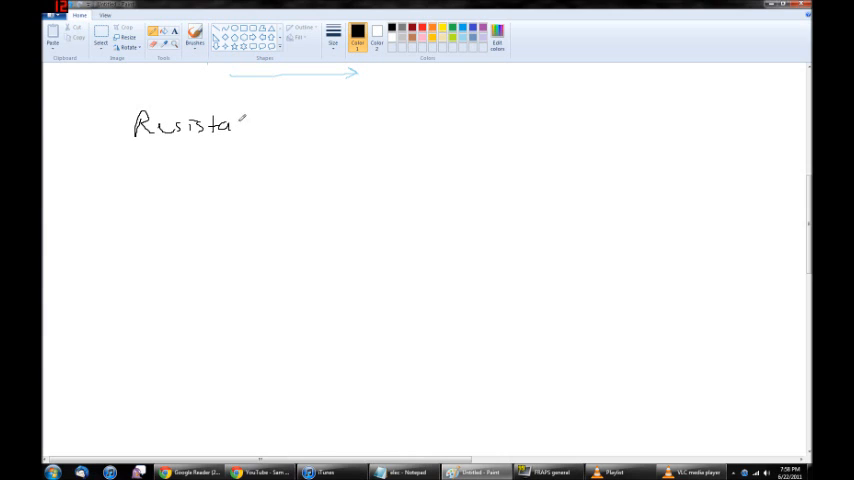
left_click_drag(240, 120, 284, 128)
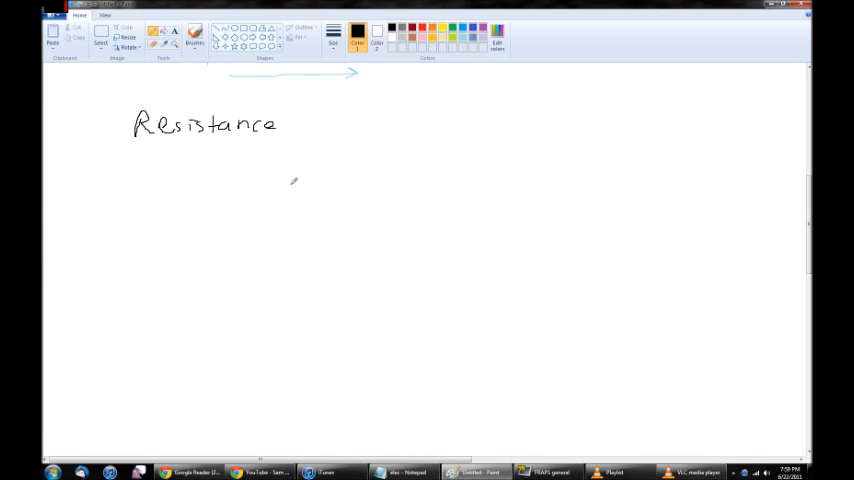
mouse_move(296, 168)
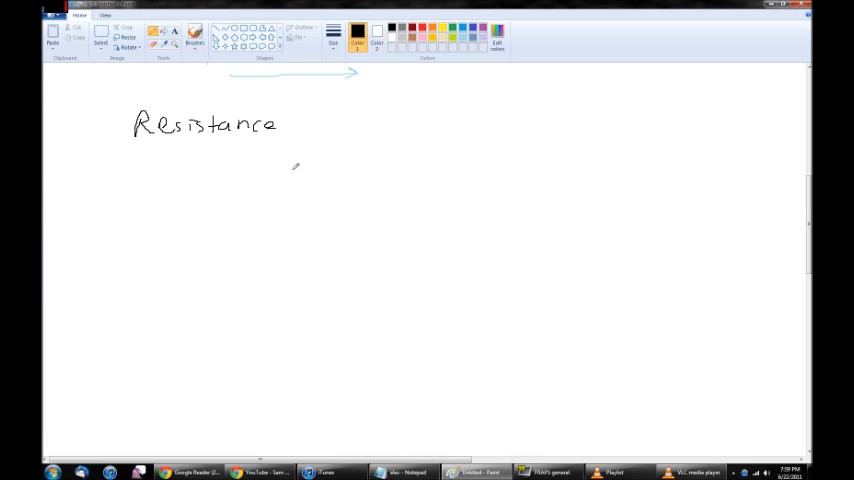
mouse_move(308, 166)
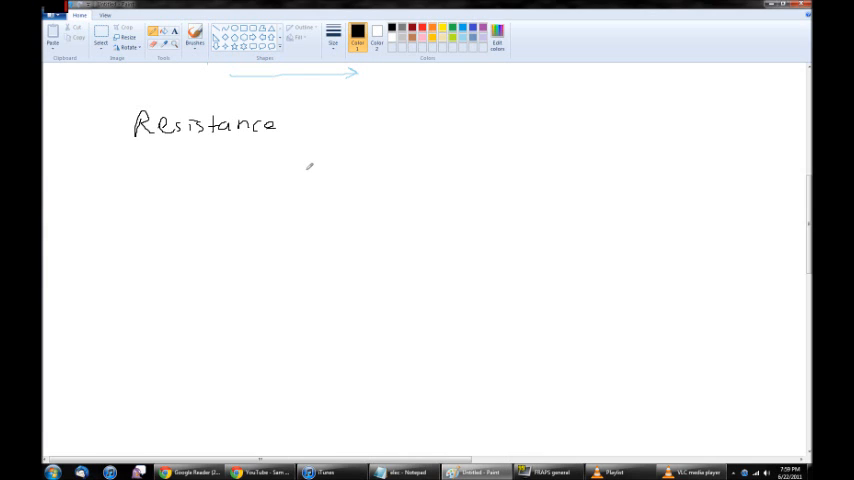
mouse_move(320, 176)
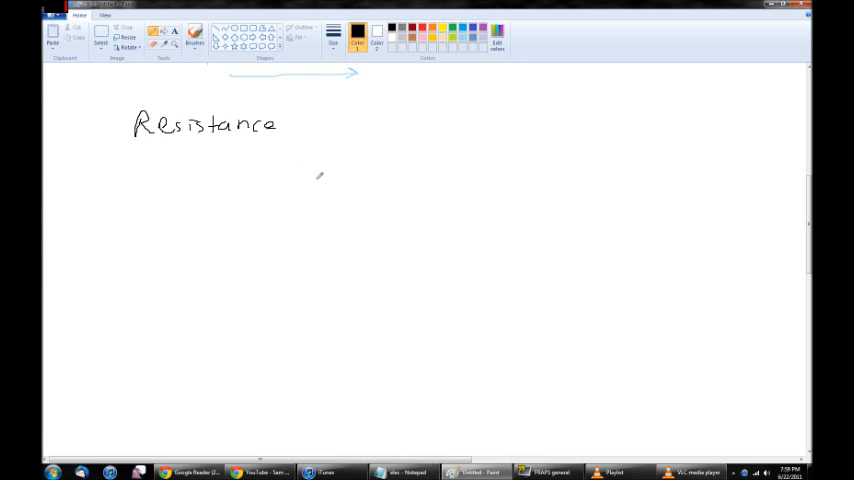
mouse_move(364, 156)
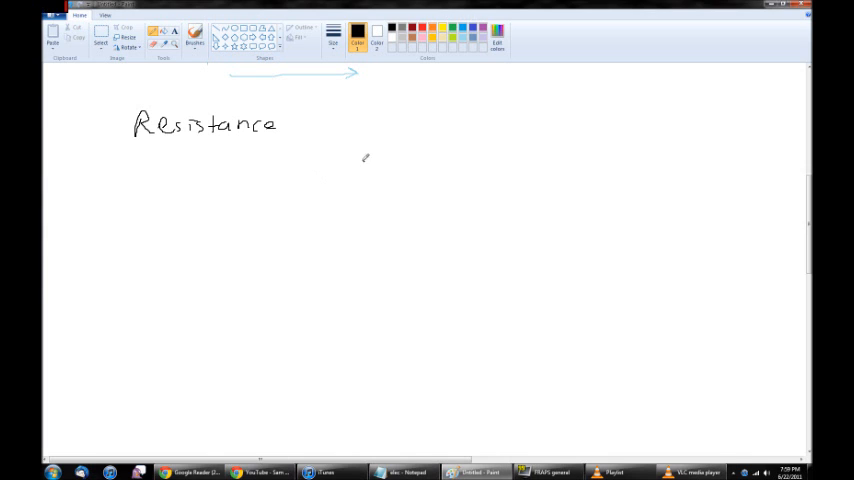
Sketch a blue particle with arrows around it near the page centre.
left_click_drag(352, 160, 350, 200)
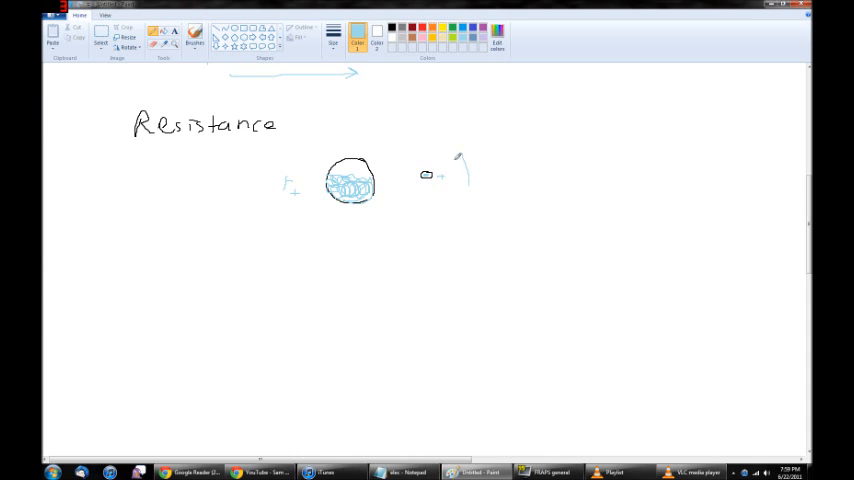
left_click_drag(358, 210, 358, 256)
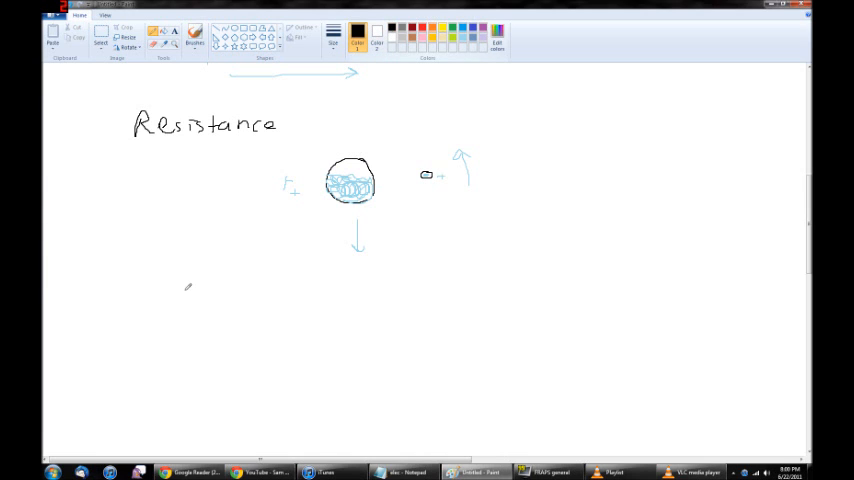
Draw a wire narrowing into a thin section with blue flow lines through it.
left_click_drag(124, 270, 250, 316)
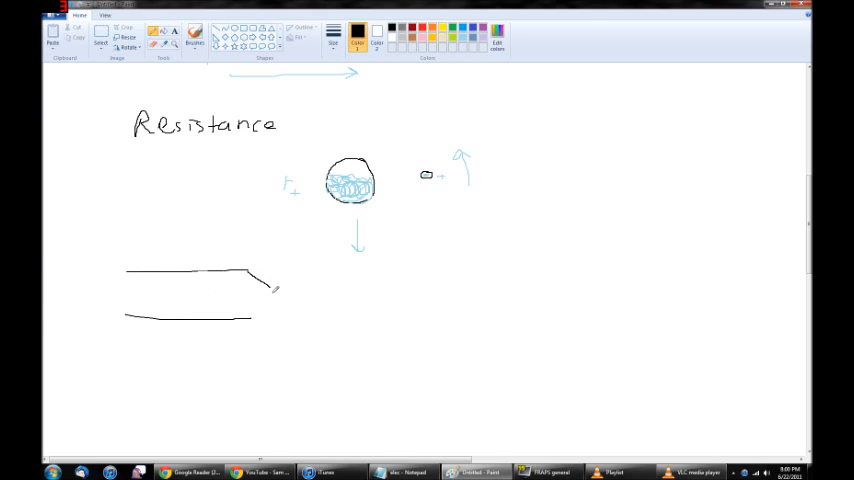
left_click_drag(262, 296, 310, 300)
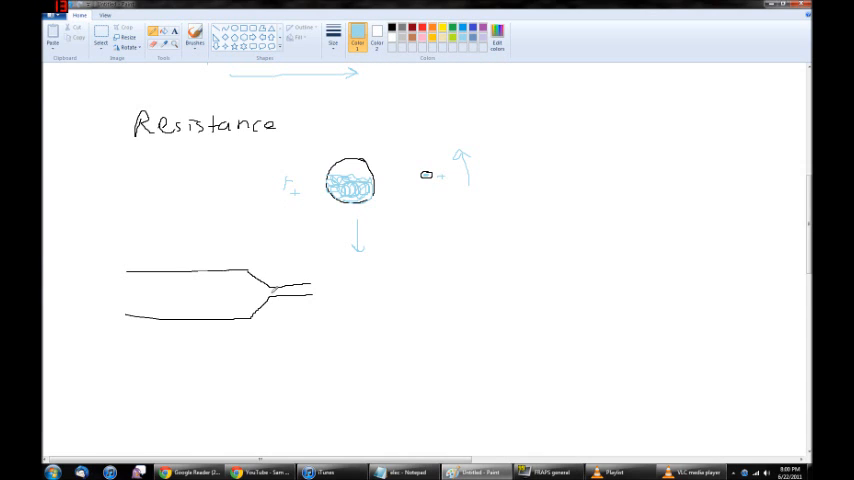
left_click_drag(128, 288, 264, 284)
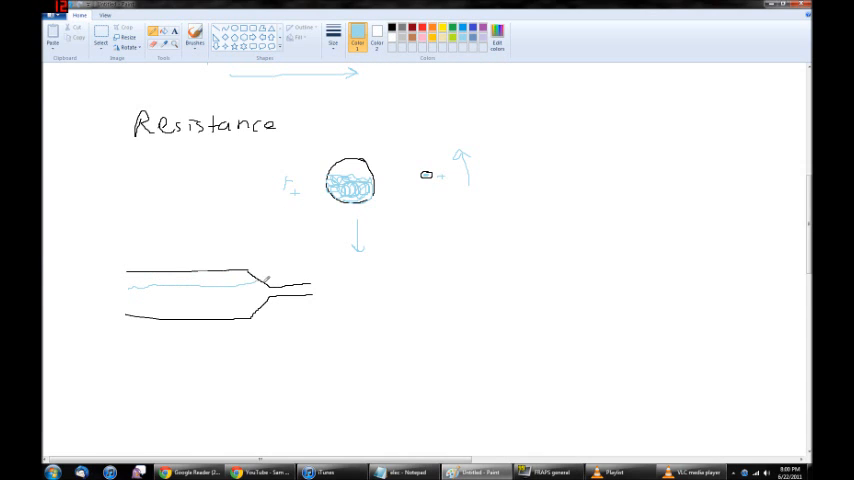
left_click_drag(258, 292, 298, 288)
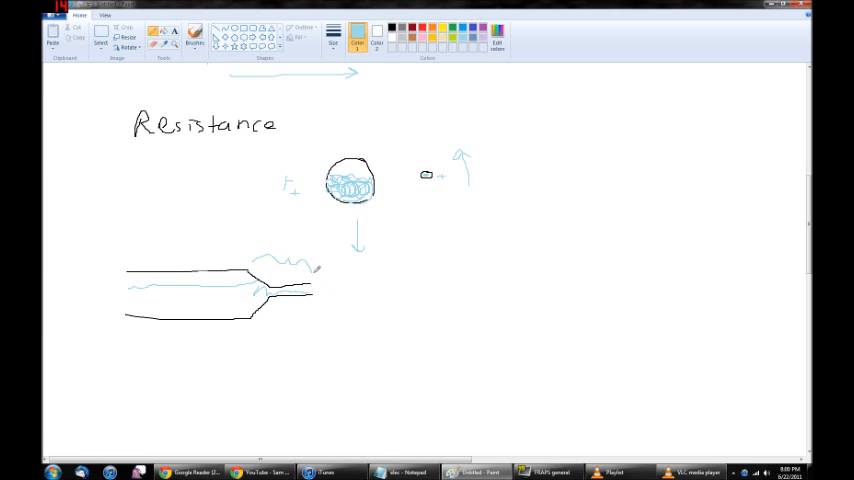
left_click_drag(136, 304, 256, 310)
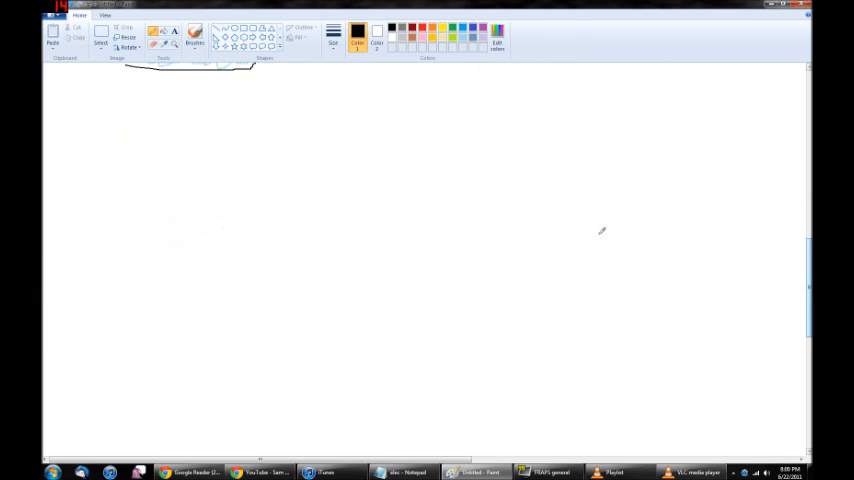
mouse_move(482, 218)
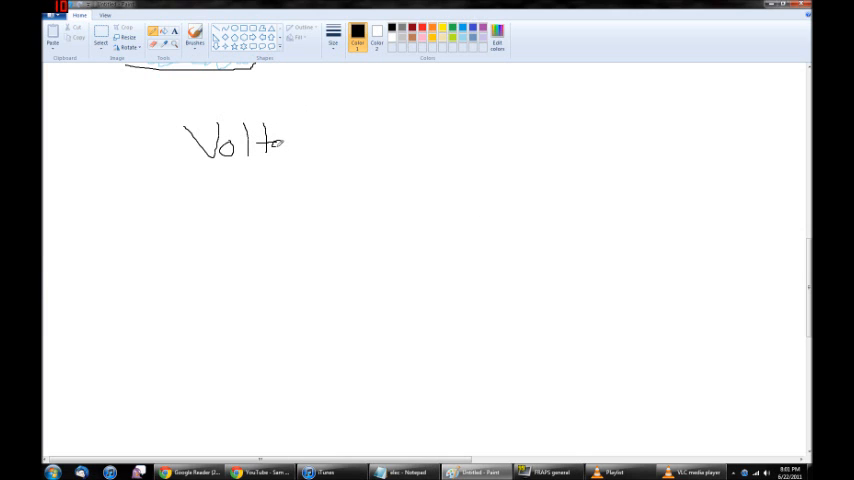
Handwrite the heading 'Voltage' in black near the top of the canvas.
left_click_drag(284, 144, 312, 150)
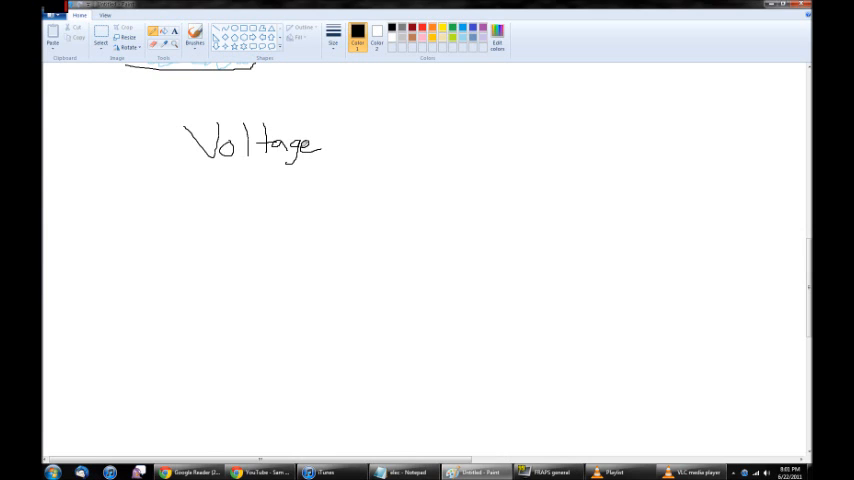
Draw a bending line into a slope under Voltage with a height arrow and ground line.
left_click_drag(164, 194, 276, 216)
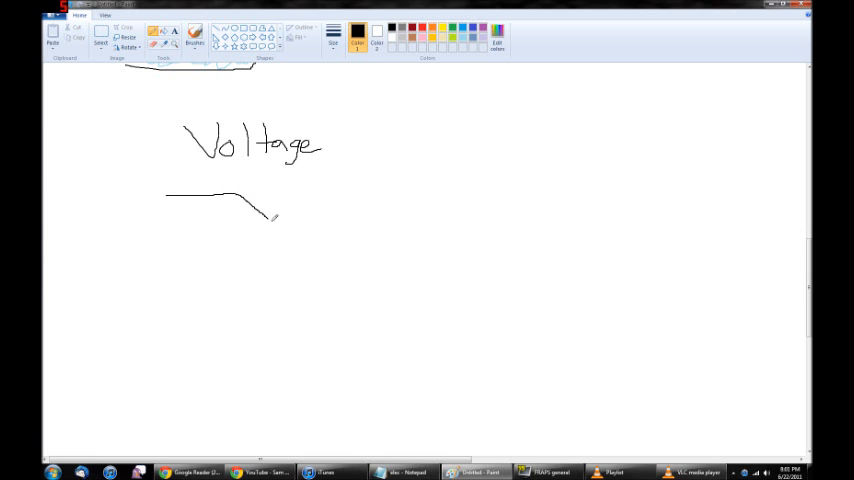
left_click_drag(250, 210, 378, 248)
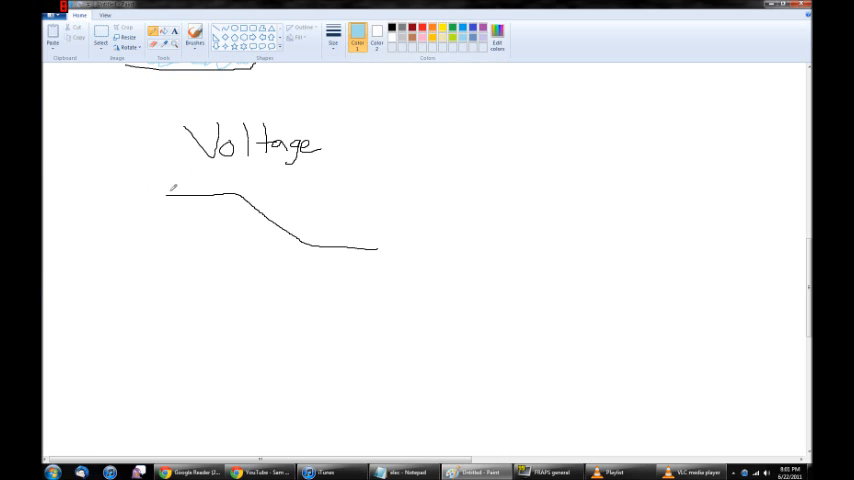
left_click_drag(172, 192, 216, 186)
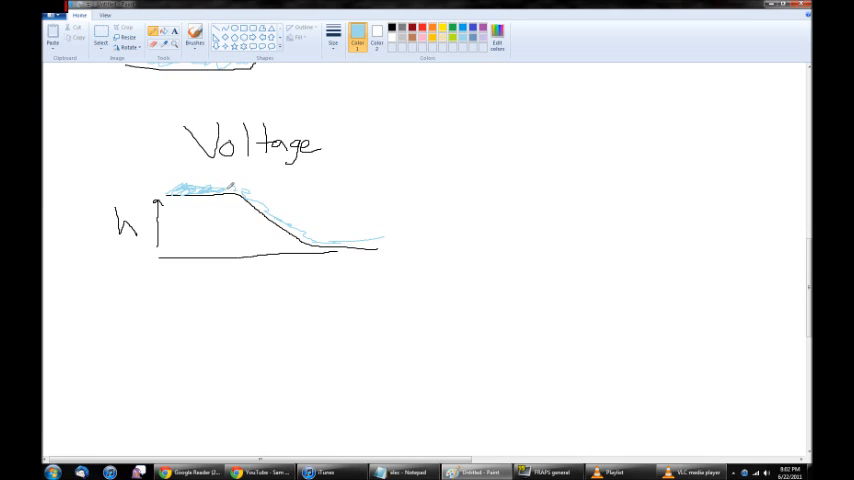
Add blue water flowing down the slope with arrows above and beside it.
left_click_drag(230, 184, 316, 238)
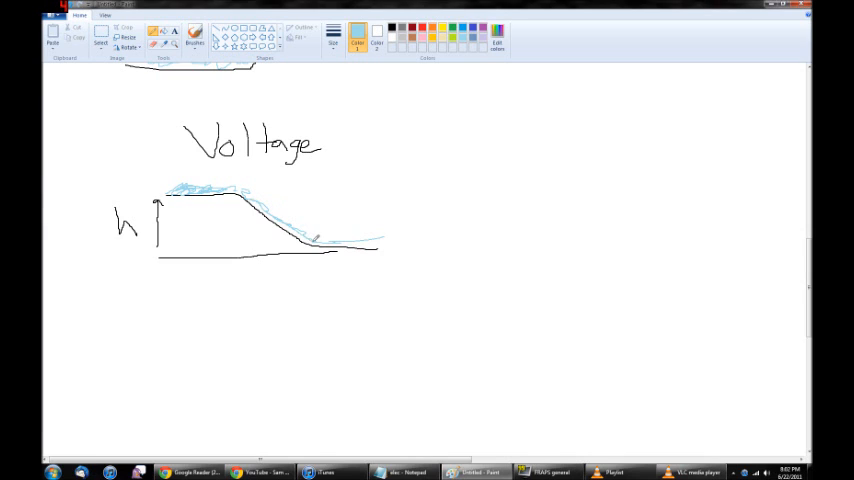
left_click_drag(250, 196, 378, 236)
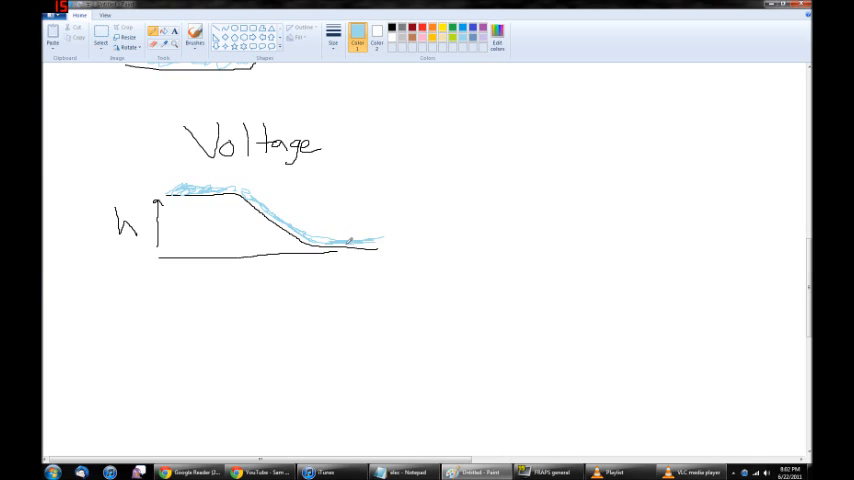
left_click_drag(330, 240, 376, 236)
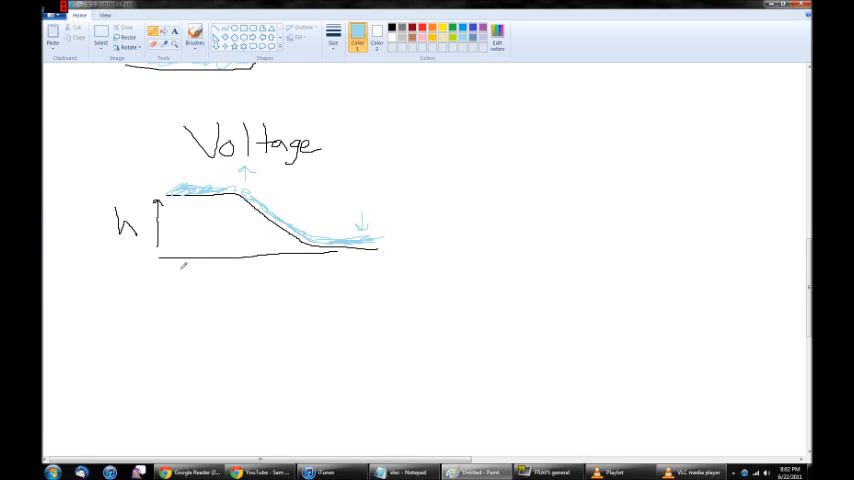
mouse_move(398, 168)
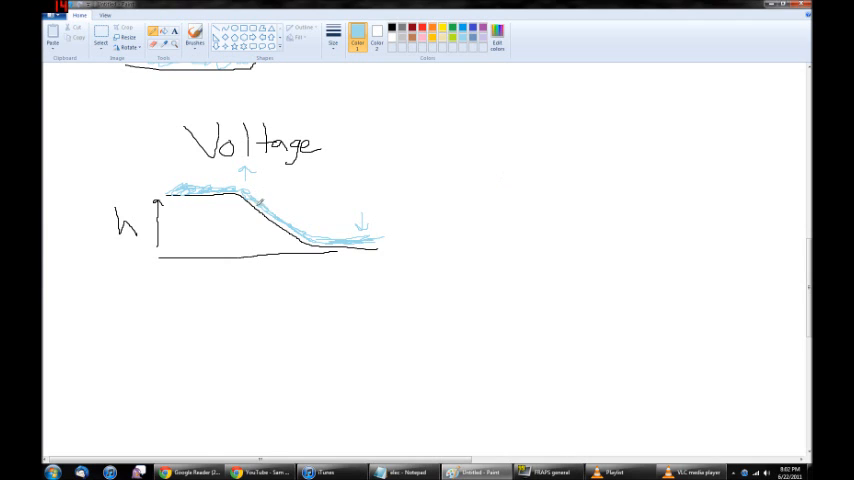
left_click_drag(258, 204, 340, 240)
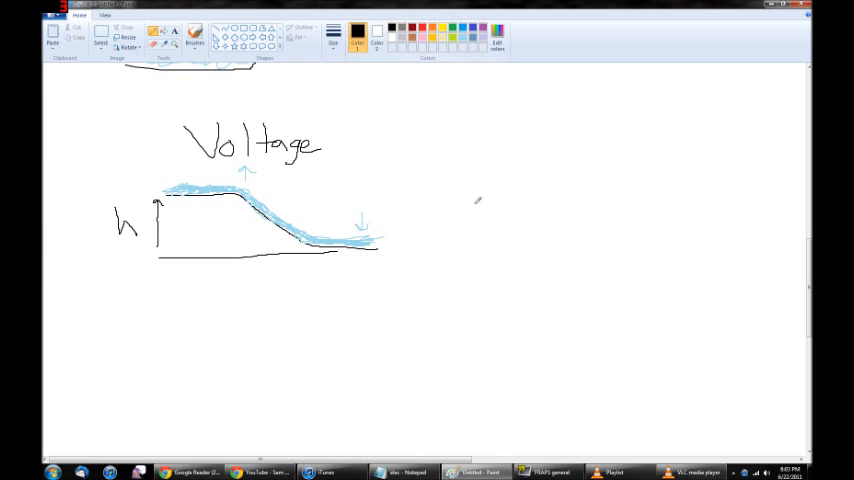
Handwrite V labels to the right of the slope diagram.
left_click_drag(444, 150, 474, 196)
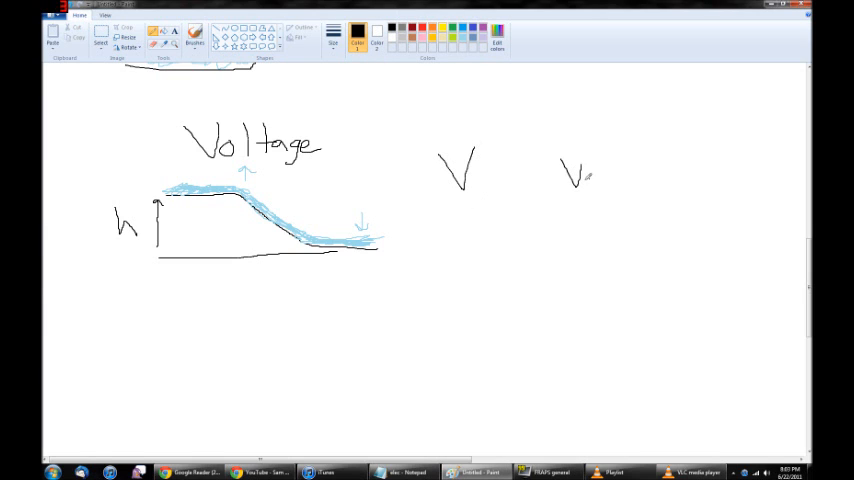
left_click_drag(570, 176, 620, 180)
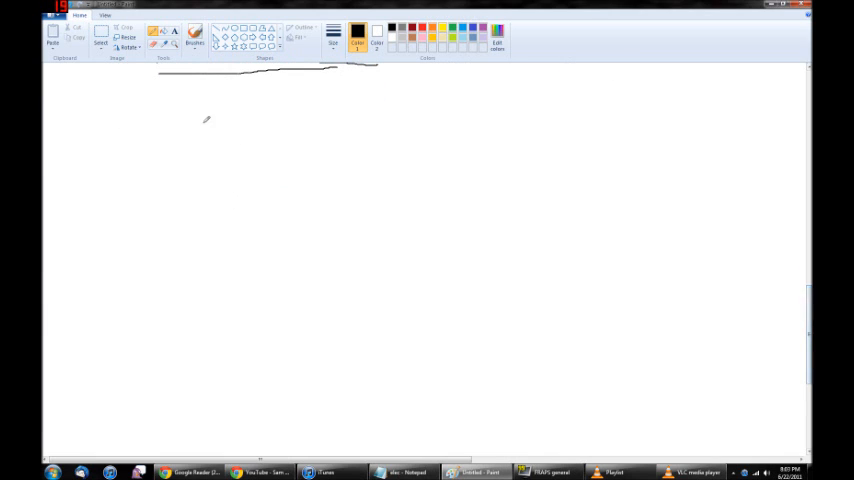
Handwrite the heading 'Power' near the top of the cleared canvas.
left_click_drag(198, 110, 250, 140)
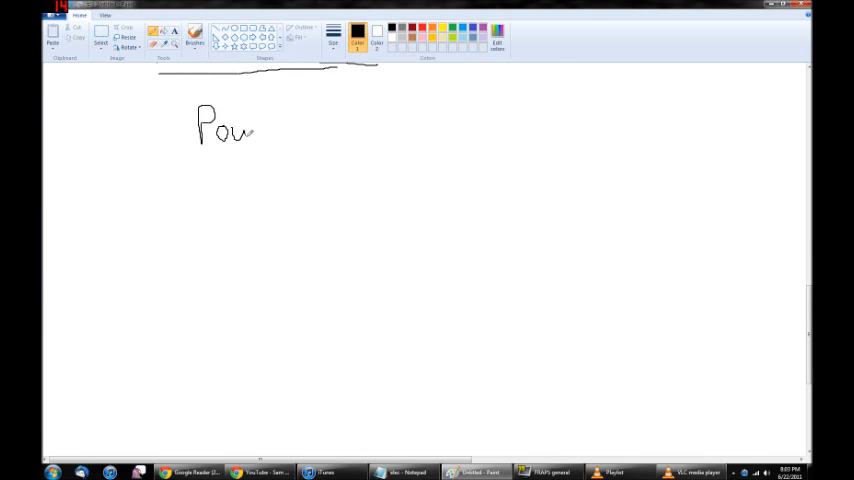
left_click_drag(254, 130, 318, 126)
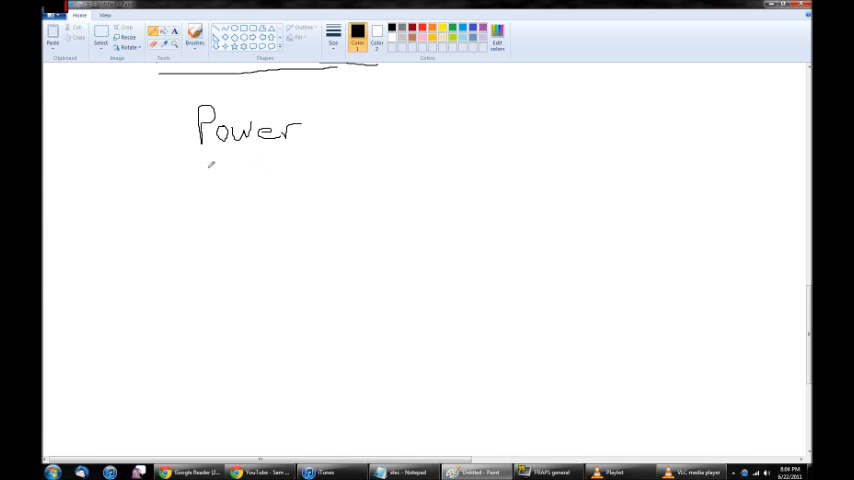
Draw the two channel lines below Power with a paddle wheel crossing them.
left_click_drag(152, 204, 324, 204)
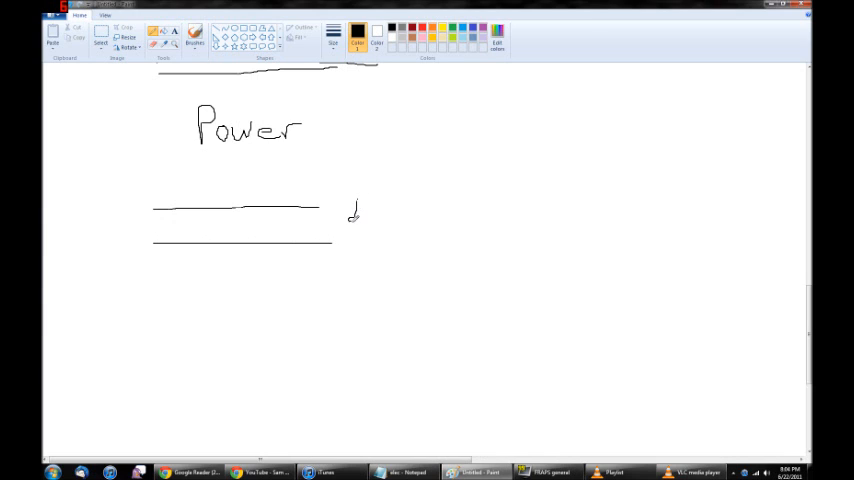
left_click_drag(356, 210, 370, 240)
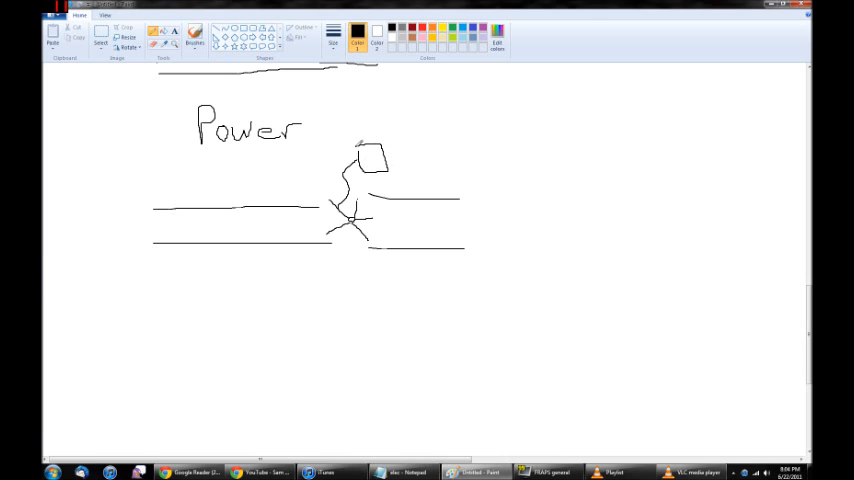
left_click_drag(360, 190, 372, 204)
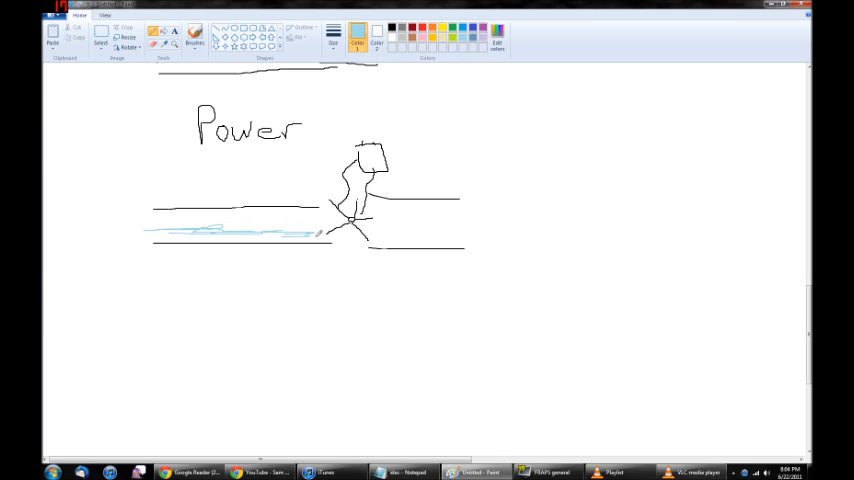
Add light-blue water flowing through the channel and swirling under the wheel.
left_click_drag(330, 232, 440, 232)
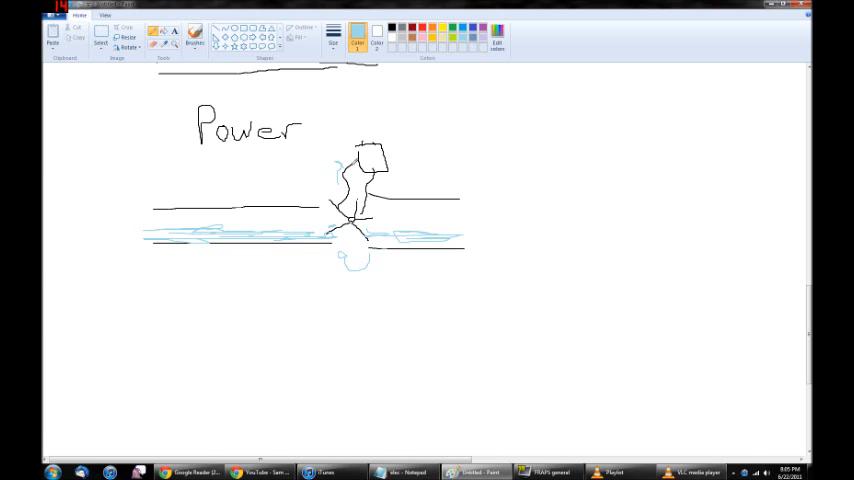
left_click_drag(350, 238, 460, 238)
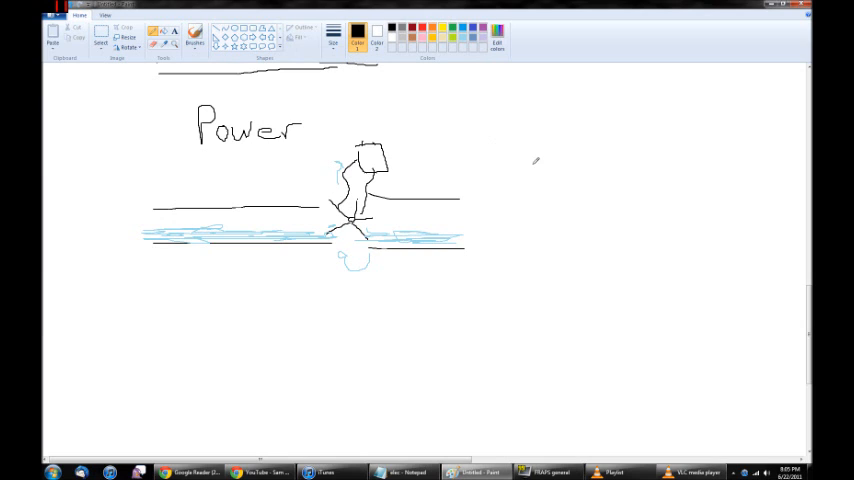
Handwrite the word Watt and the symbol P to the right of the paddle-wheel sketch.
left_click_drag(496, 150, 550, 156)
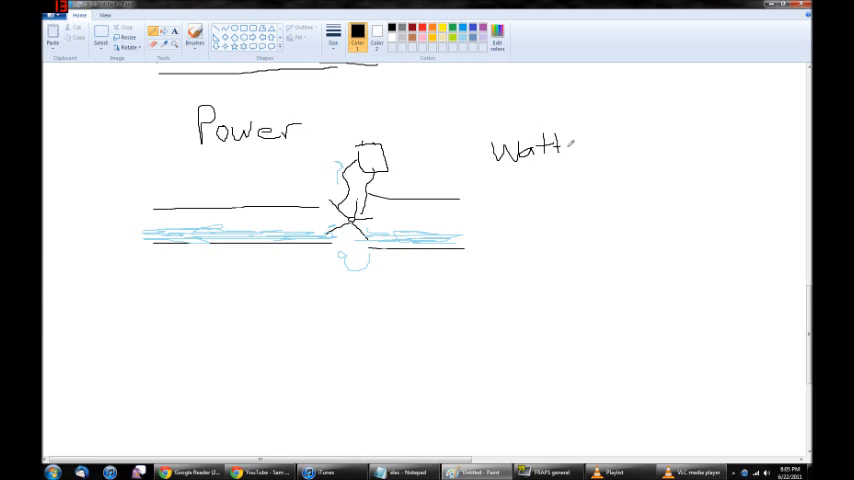
left_click_drag(620, 196, 640, 160)
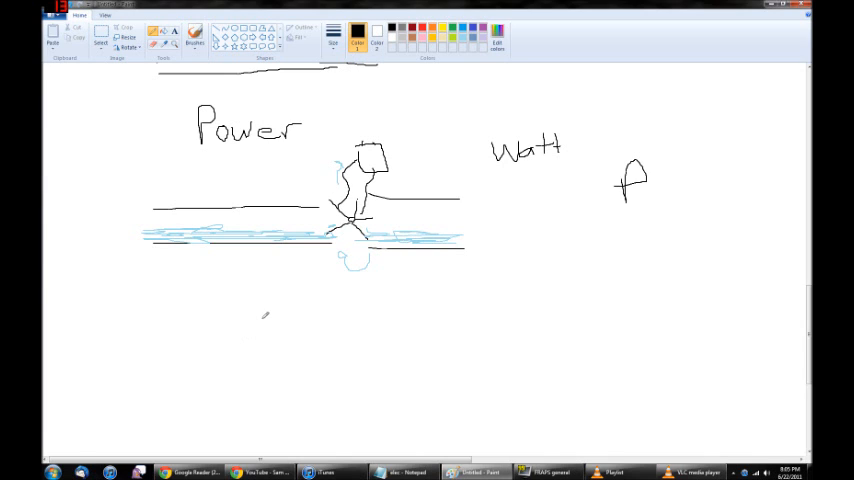
mouse_move(272, 310)
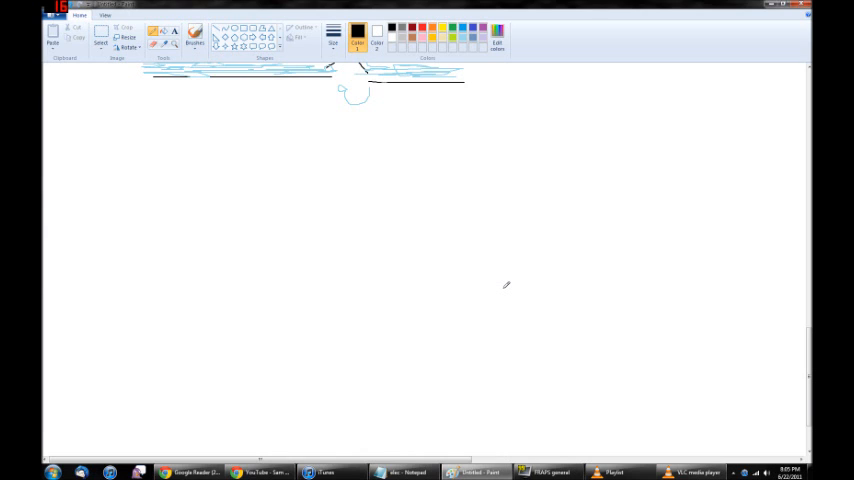
Handwrite Ohm's law V = I • R on the cleared canvas.
left_click_drag(178, 136, 200, 164)
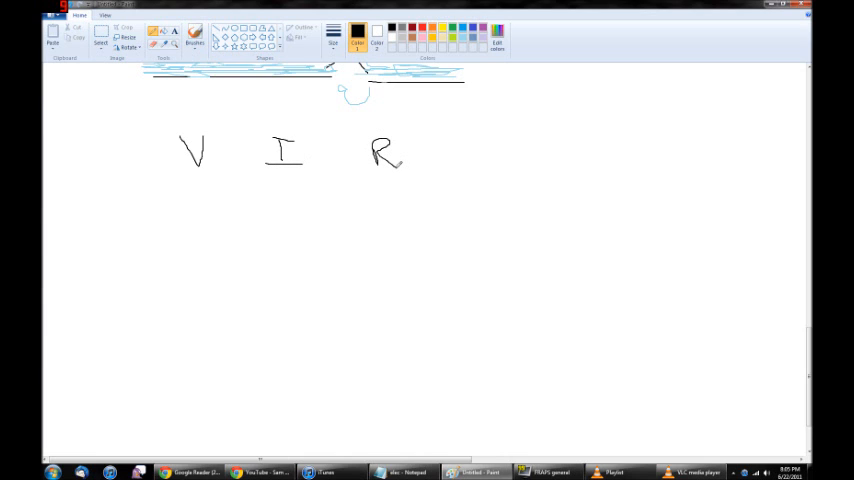
left_click_drag(228, 152, 248, 152)
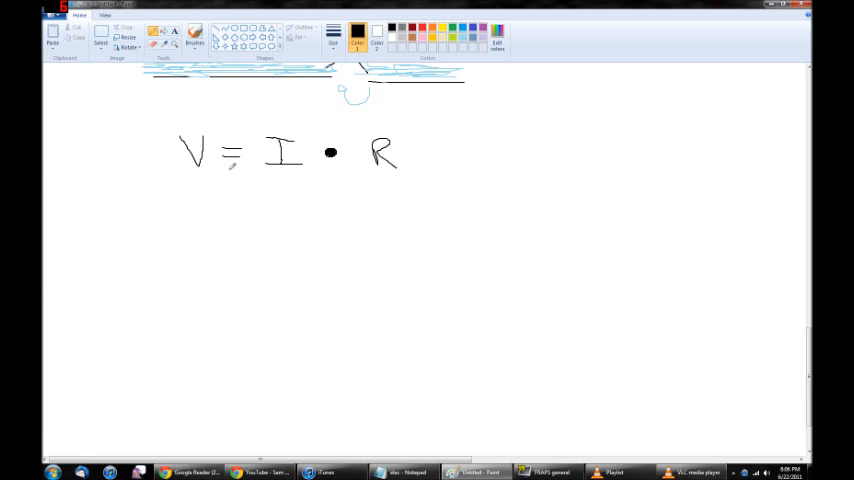
Write the variant I = V over R as a fraction on the second line.
left_click_drag(196, 210, 240, 204)
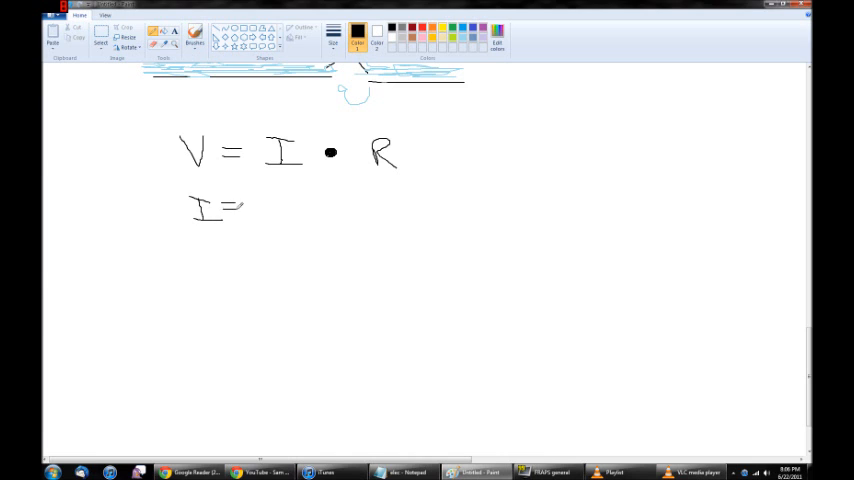
left_click_drag(258, 190, 276, 224)
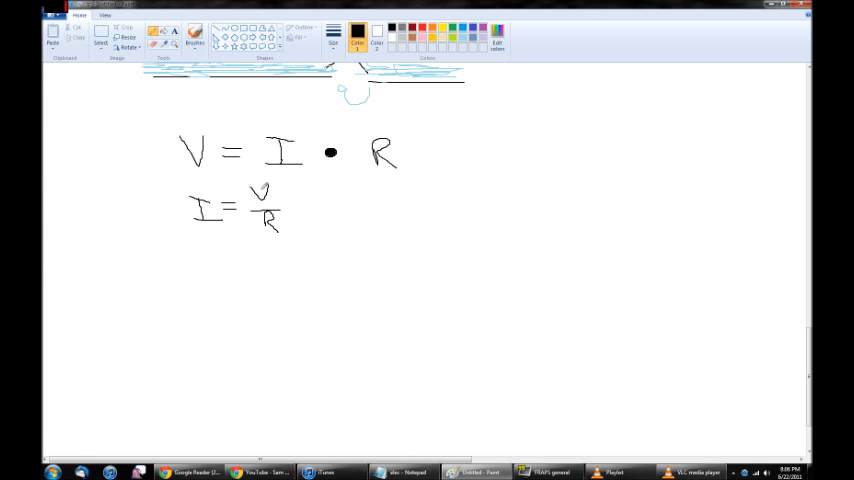
left_click_drag(264, 192, 284, 184)
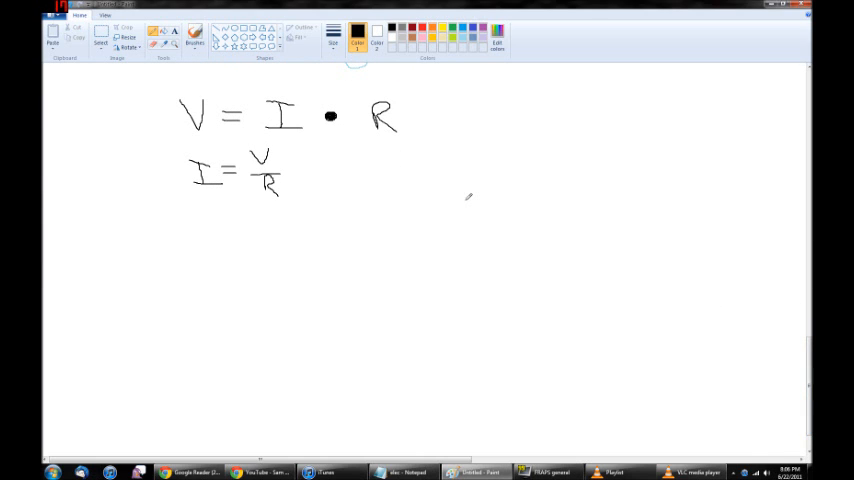
mouse_move(448, 180)
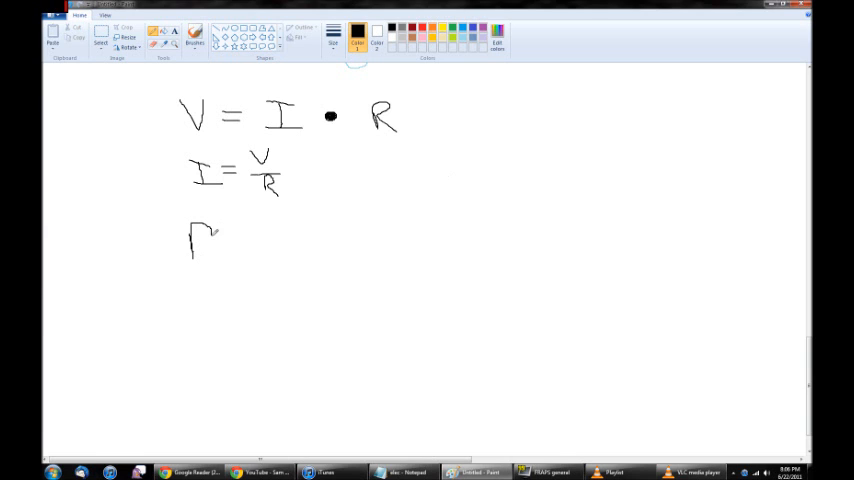
Handwrite the power formula P = I² · R beneath Ohm's law.
left_click_drag(196, 230, 244, 244)
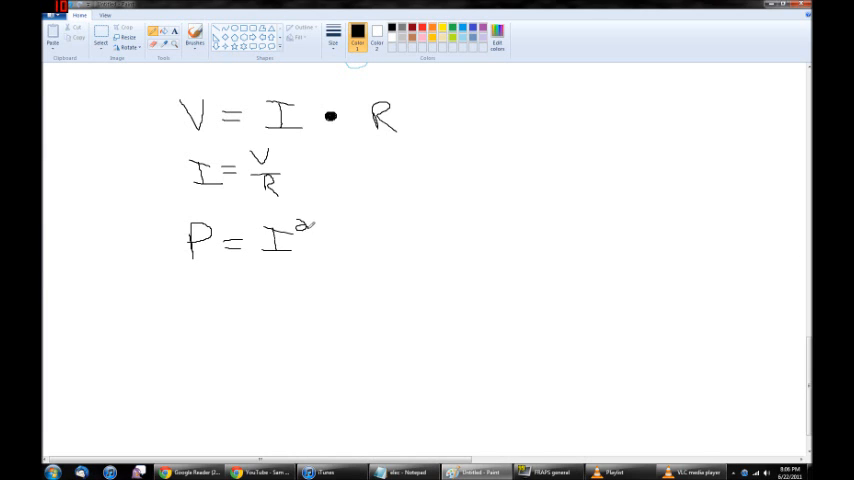
left_click_drag(316, 238, 344, 242)
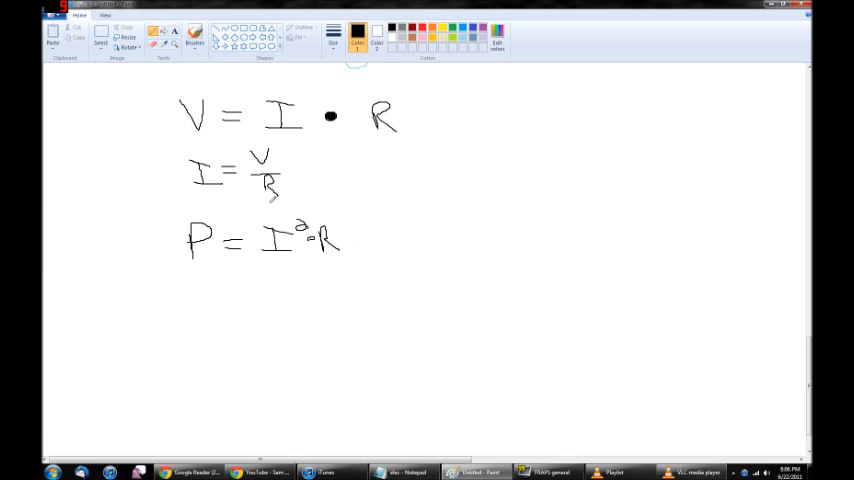
left_click_drag(204, 198, 210, 212)
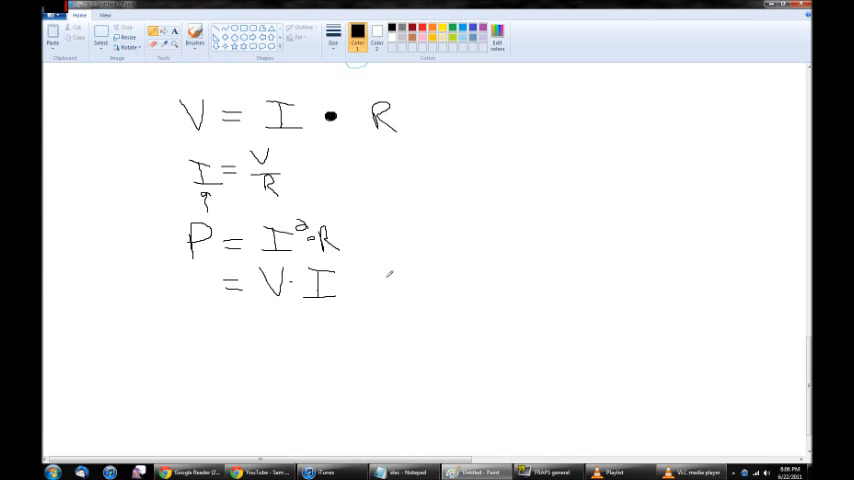
mouse_move(464, 264)
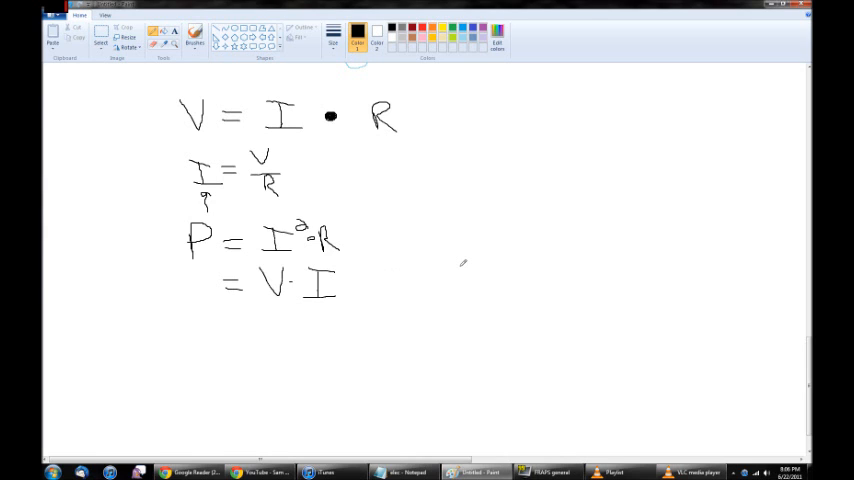
Draw the step-shaped line on the right with a small label along its top edge.
left_click_drag(512, 204, 620, 256)
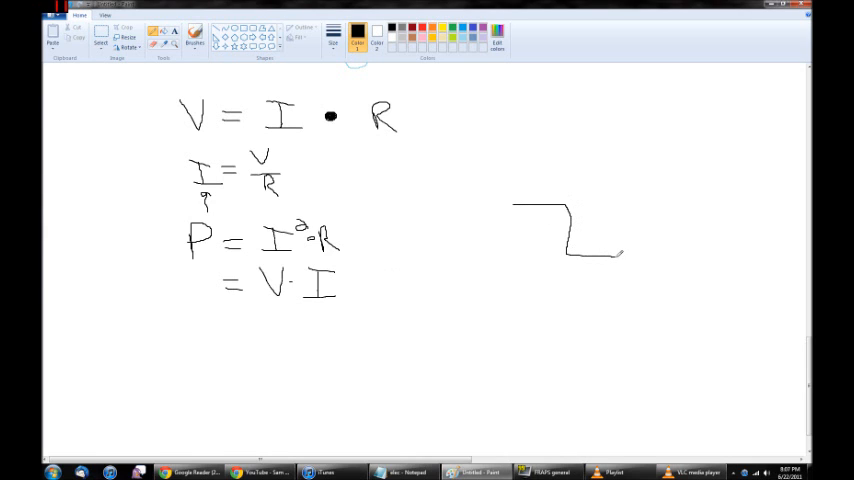
left_click_drag(520, 200, 528, 190)
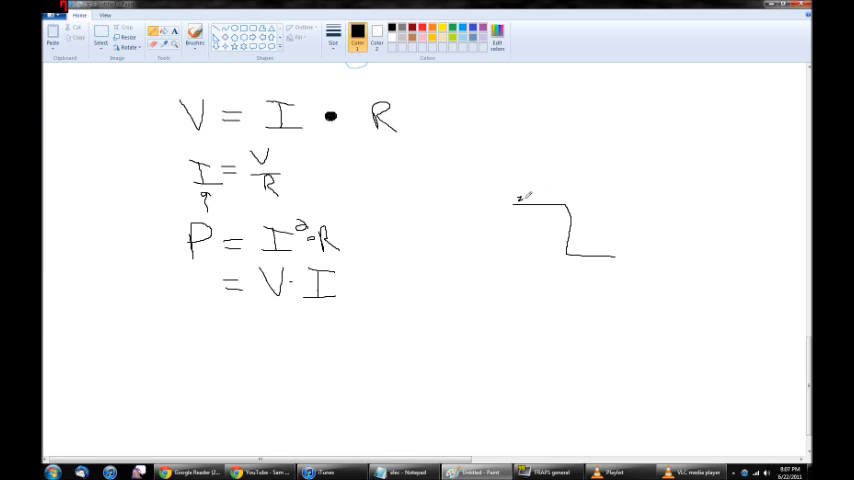
left_click_drag(516, 200, 576, 200)
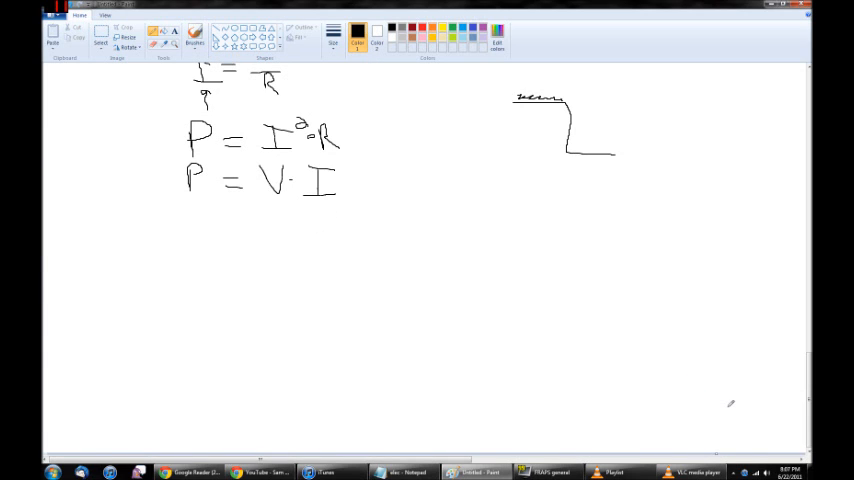
mouse_move(66, 212)
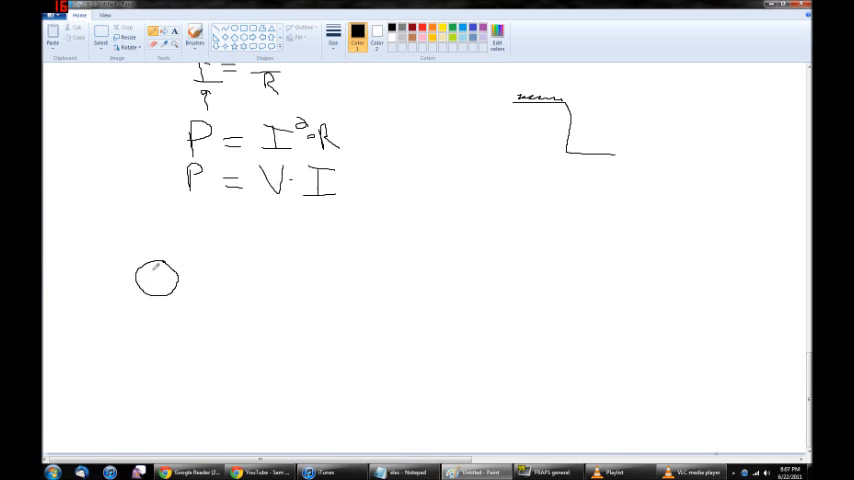
Draw the top wire from the source through a zigzag resistor and close the loop back down.
left_click(156, 276)
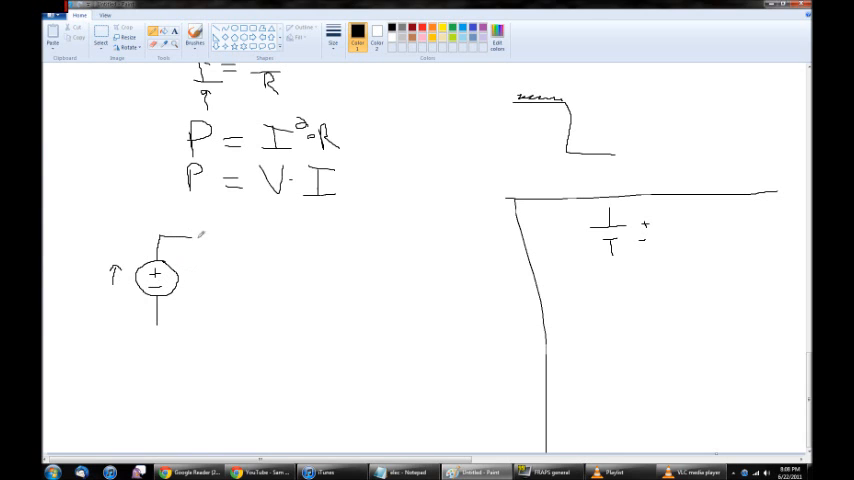
left_click_drag(184, 240, 256, 238)
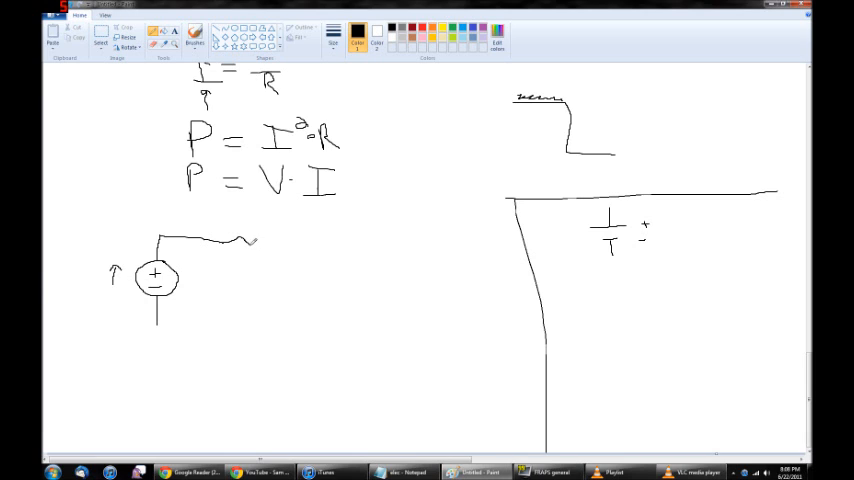
left_click_drag(250, 240, 296, 240)
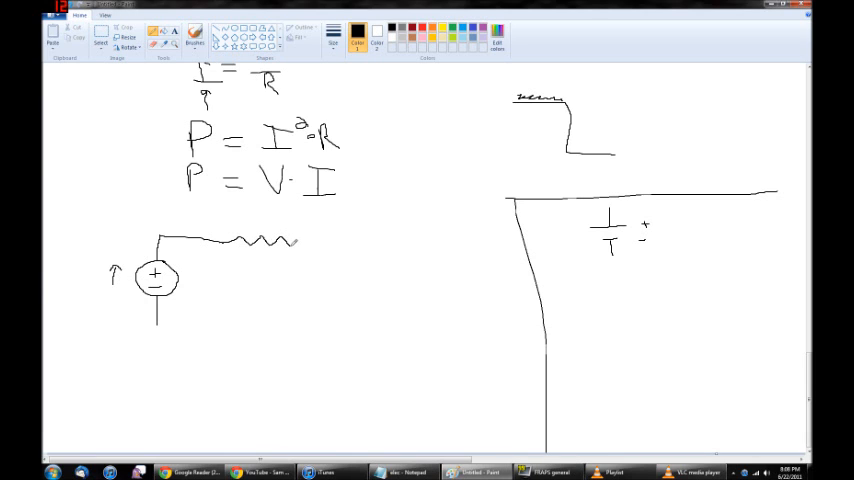
left_click_drag(296, 244, 336, 244)
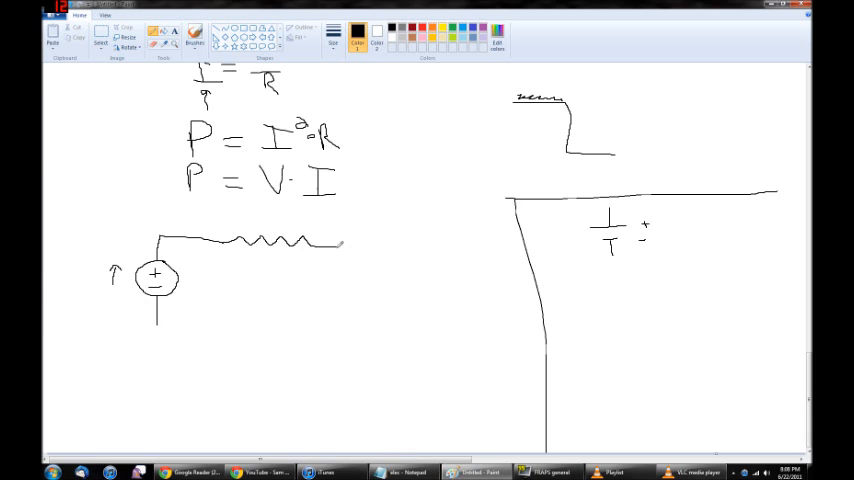
left_click_drag(342, 242, 344, 330)
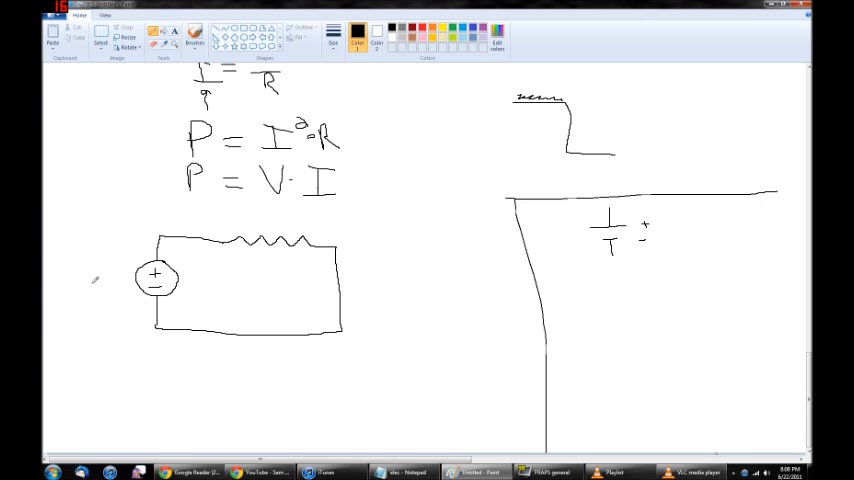
mouse_move(94, 274)
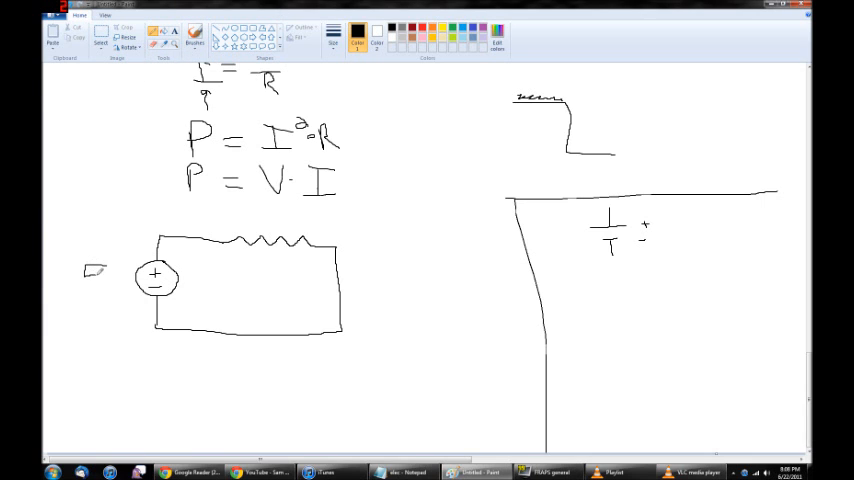
Label the source 5V and draw the current arrow beside the circuit.
type("5v")
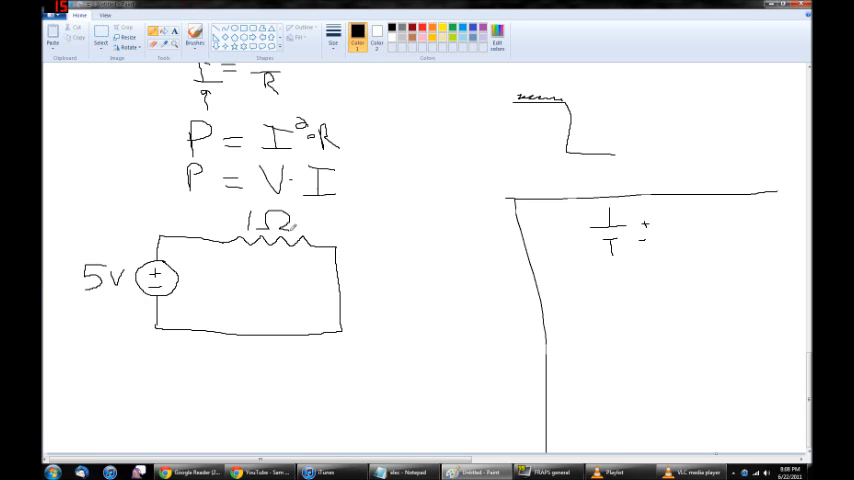
left_click_drag(358, 270, 362, 296)
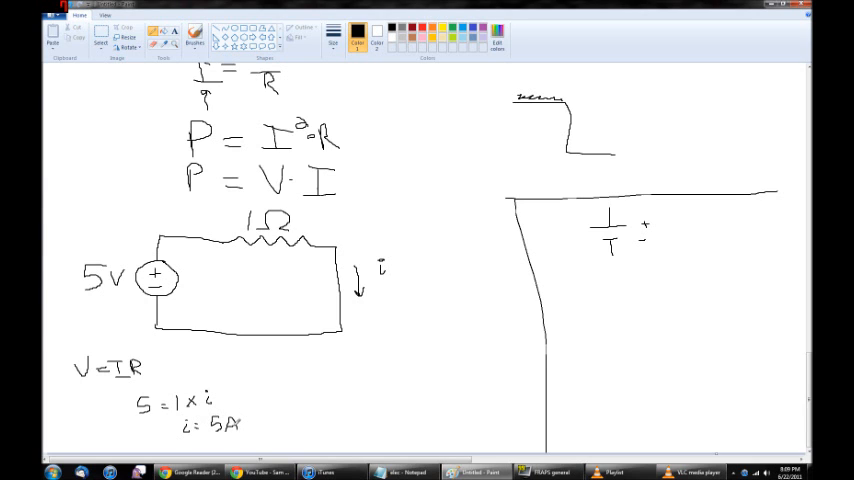
mouse_move(480, 368)
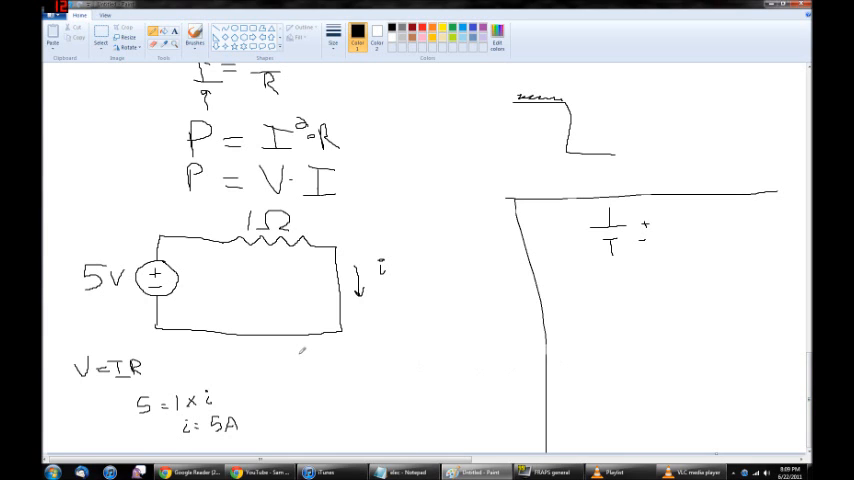
mouse_move(222, 268)
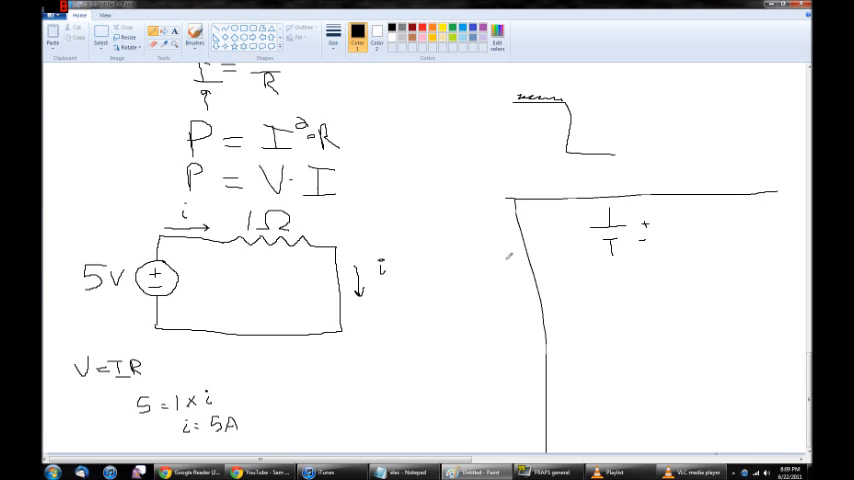
Sketch a rising curve and a horizontal line across the right-hand graph axes.
left_click_drag(358, 366, 488, 364)
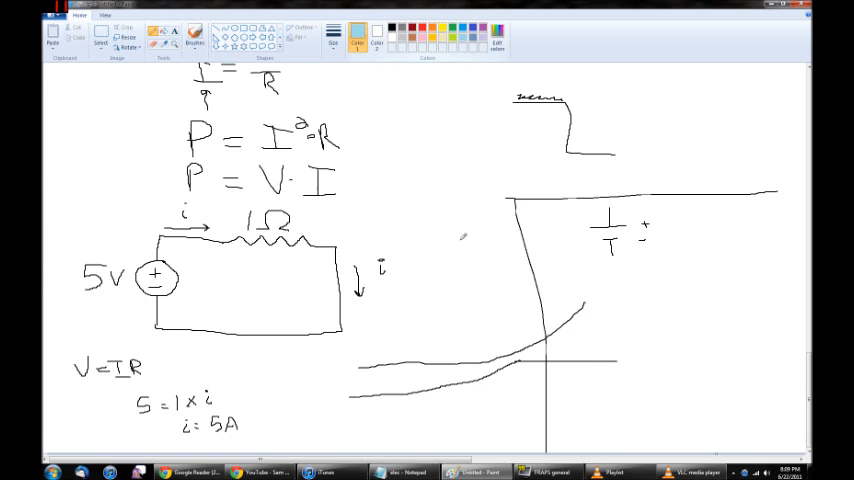
left_click_drag(376, 388, 444, 380)
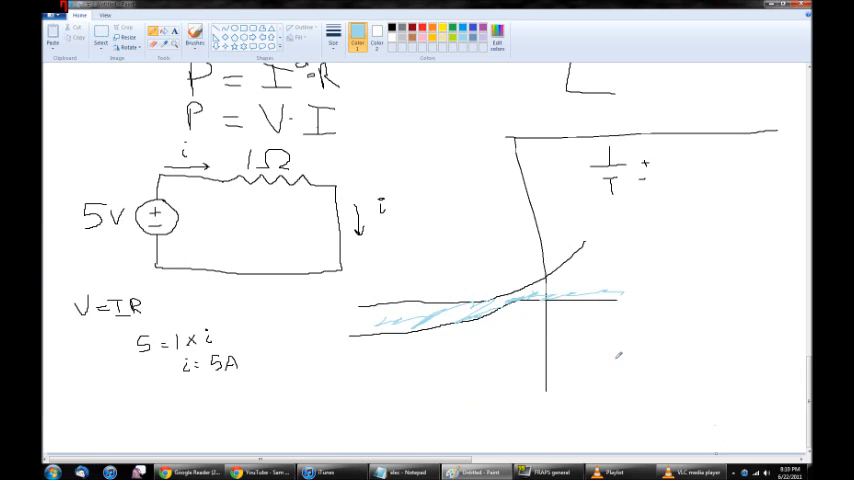
In black, write the power result P = 0.25W below i = 5A.
left_click(336, 36)
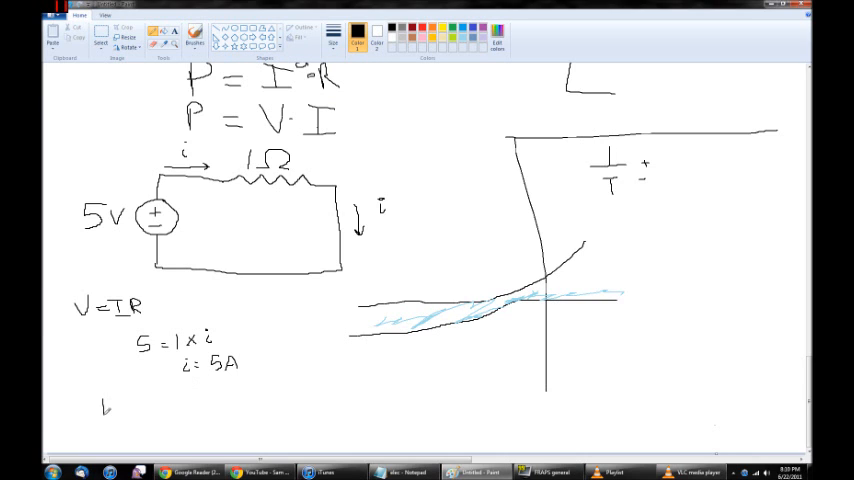
left_click_drag(96, 404, 130, 400)
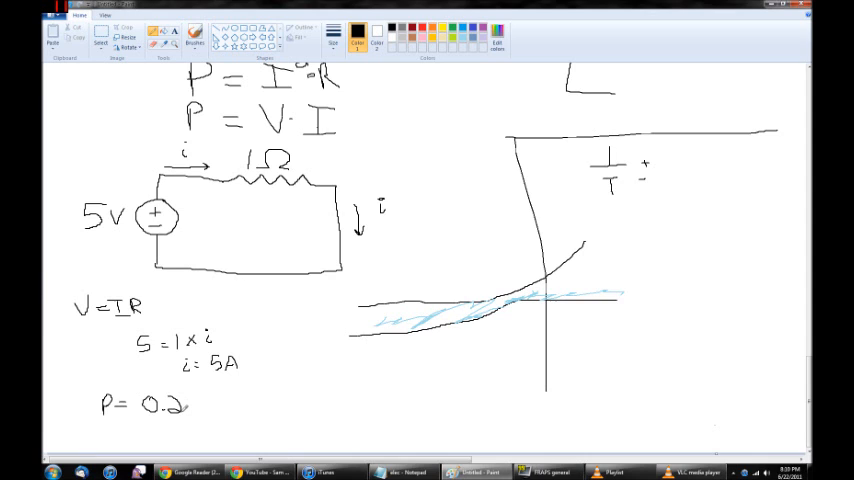
type("5W")
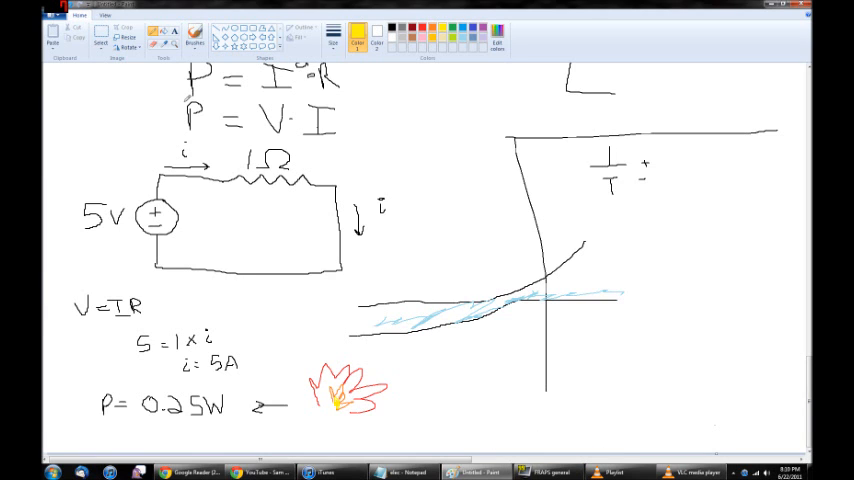
mouse_move(400, 32)
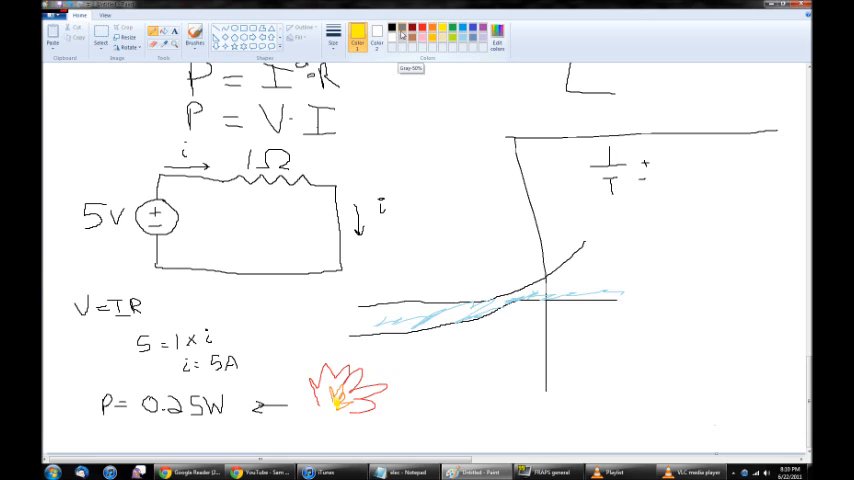
After the orange flame, write P = 5V×5A = 25W > .25 W in black.
left_click(378, 28)
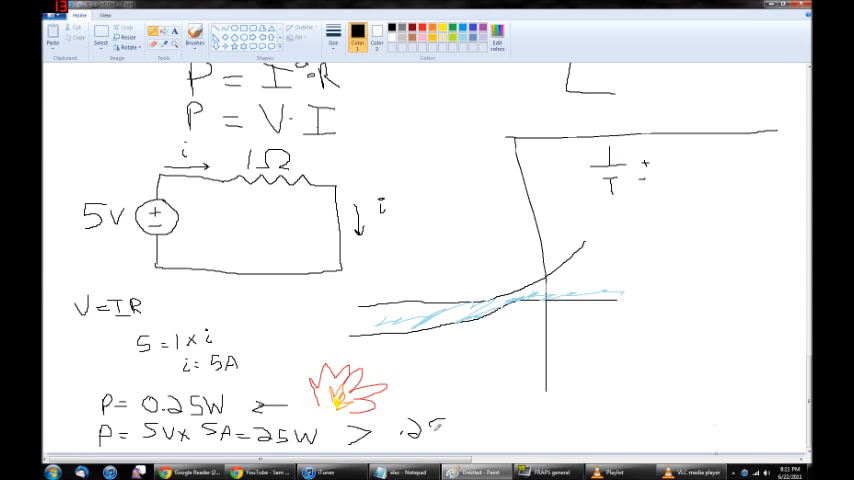
left_click_drag(440, 424, 466, 420)
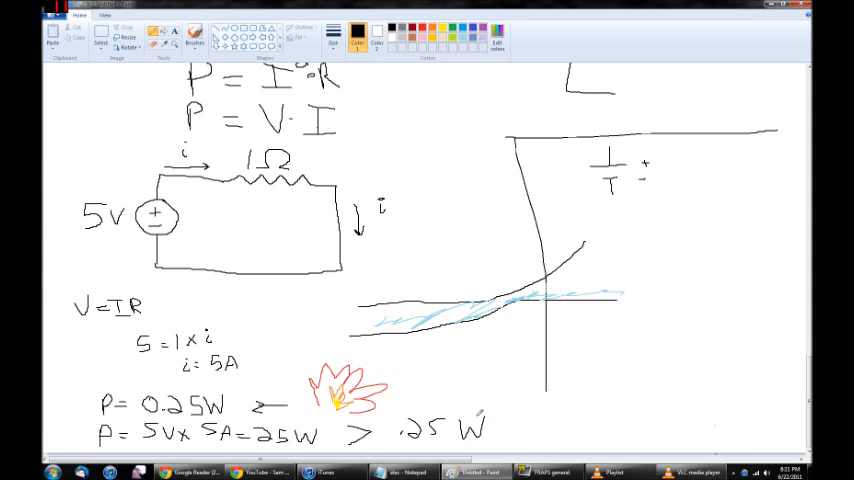